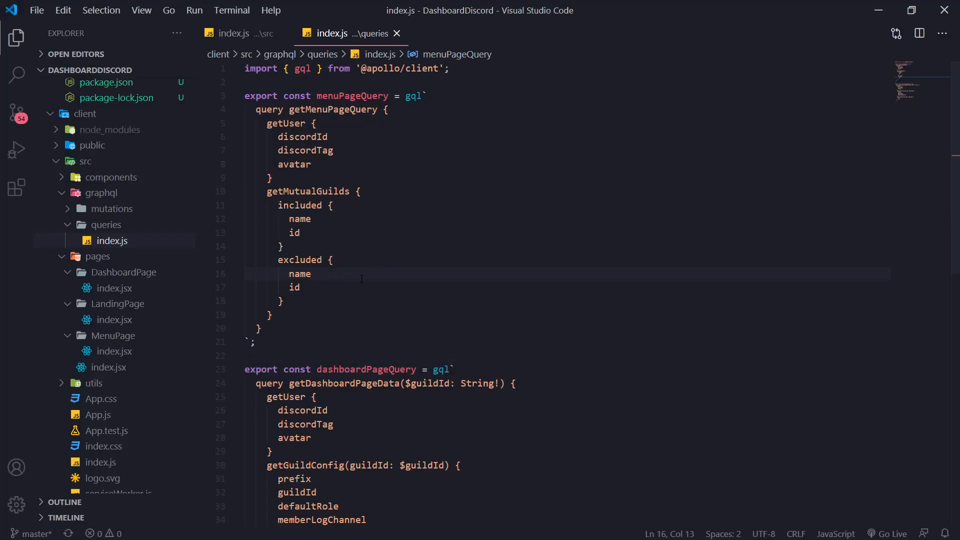
Comment out MenuPage's body from the useState hooks through the return markup with Ctrl+/.
scroll("down", 3)
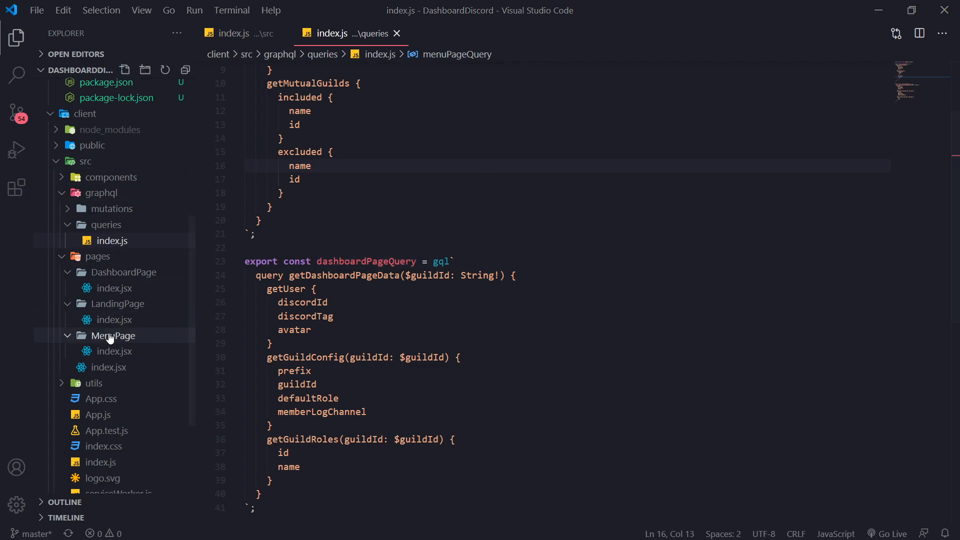
left_click(114, 351)
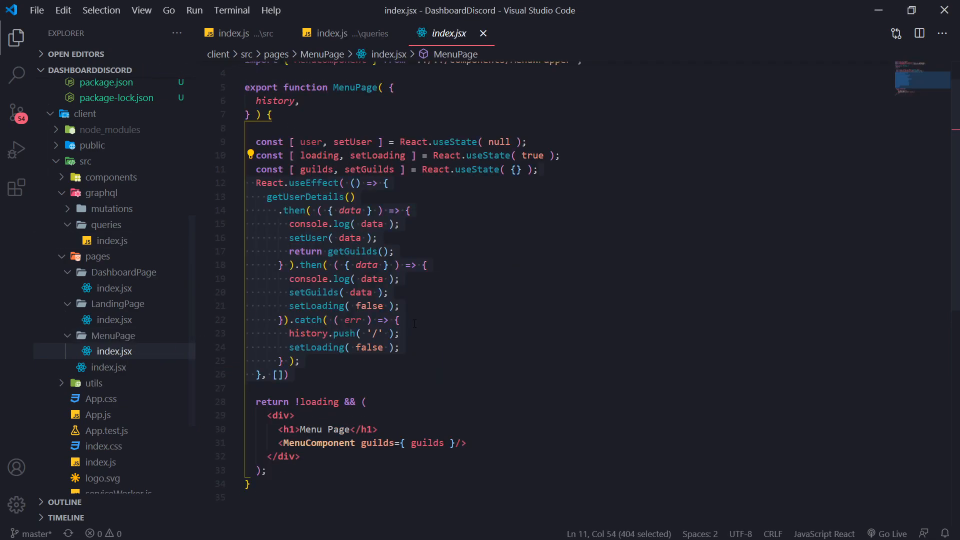
left_click(398, 320)
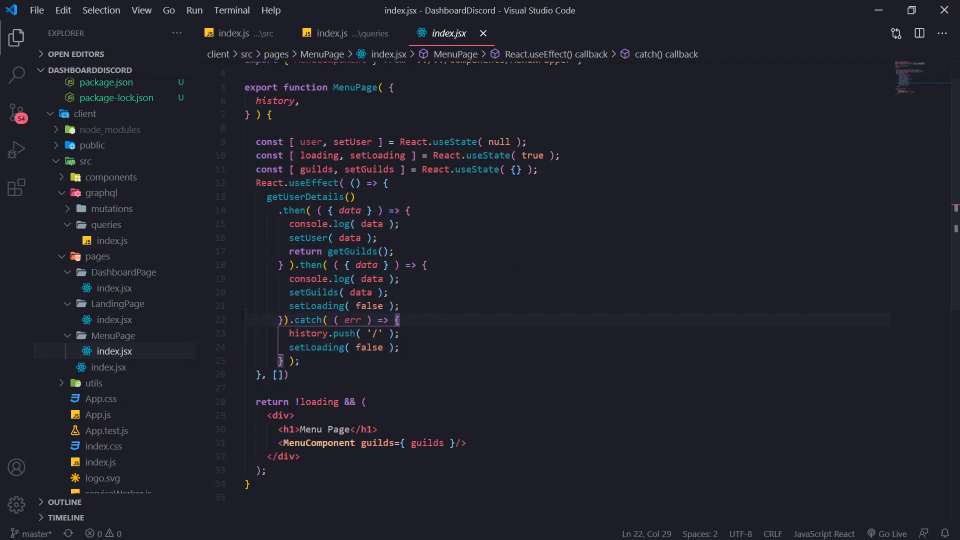
scroll("up", 3)
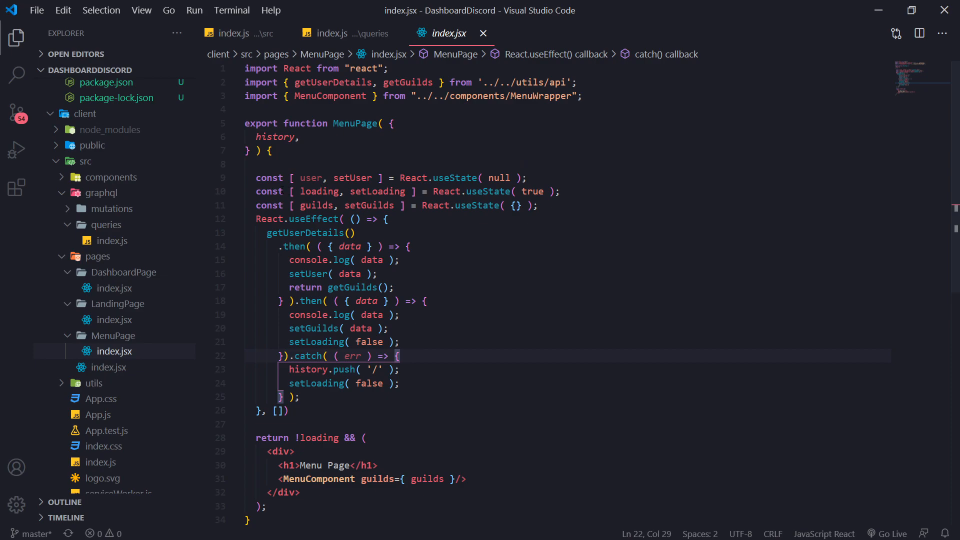
left_click_drag(257, 178, 291, 412)
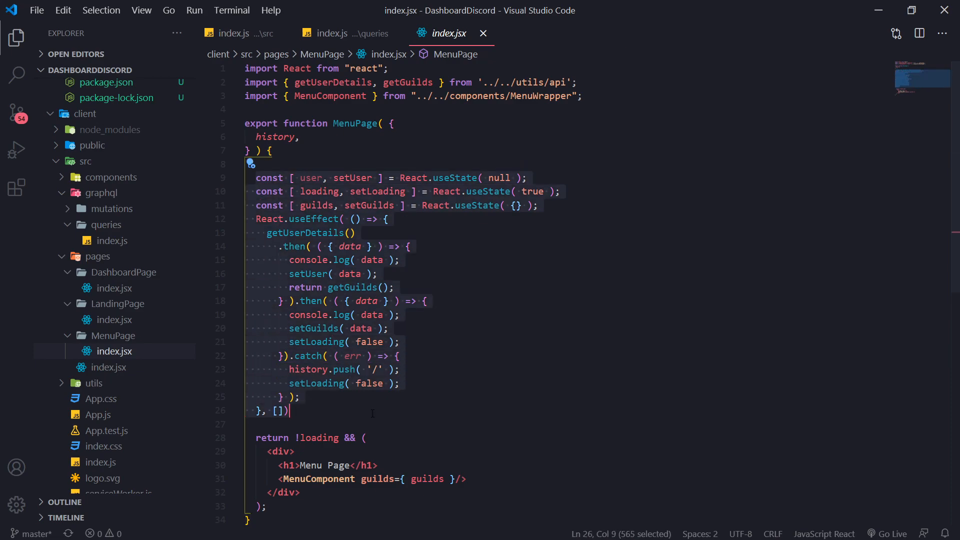
key("ctrl+/")
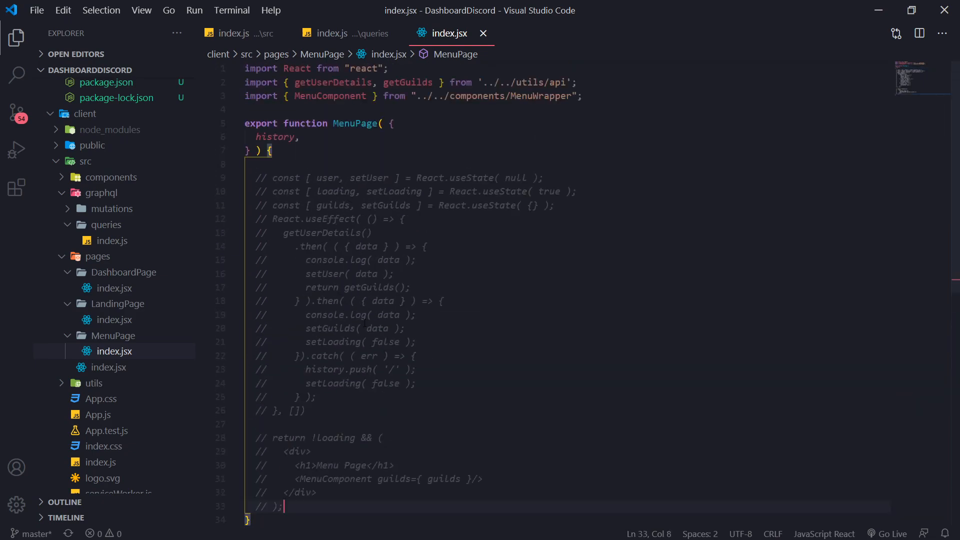
type("c")
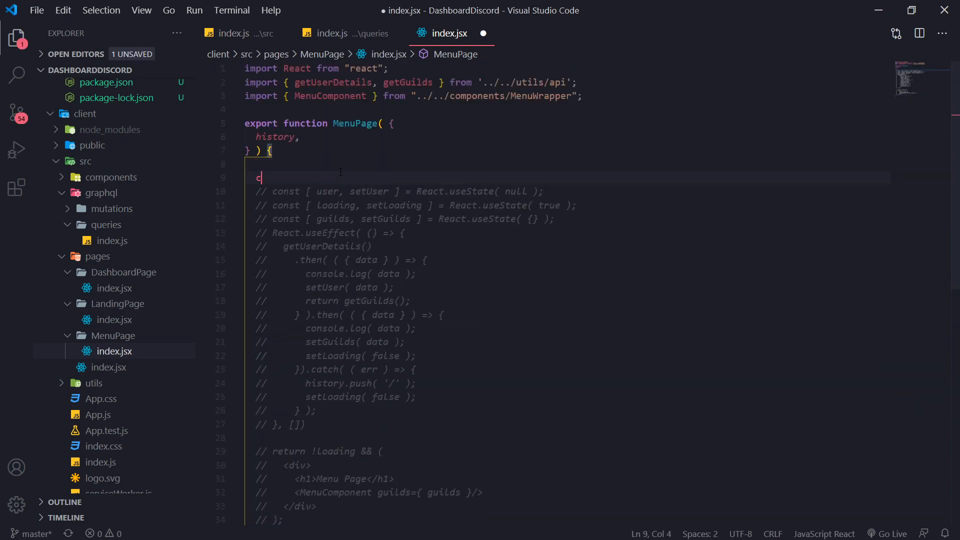
type("onst")
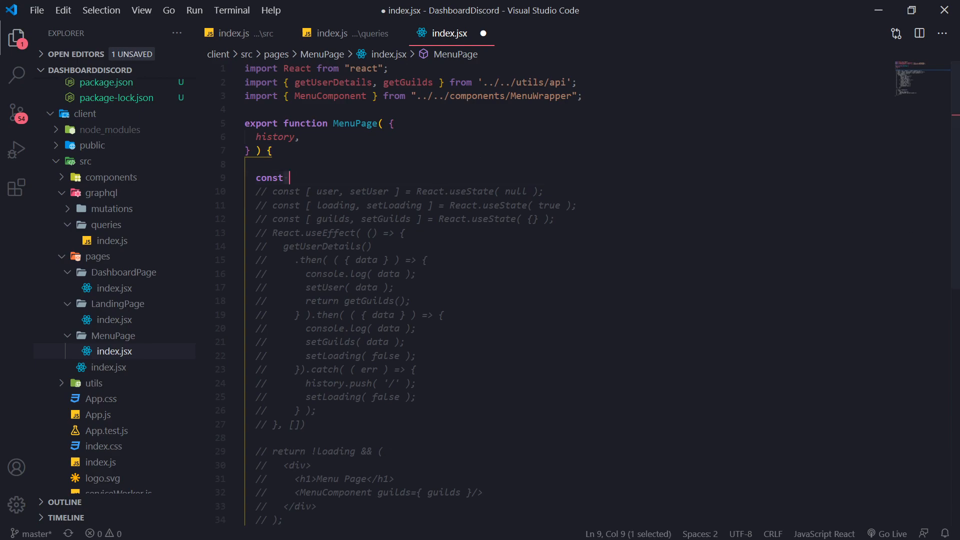
key("Backspace")
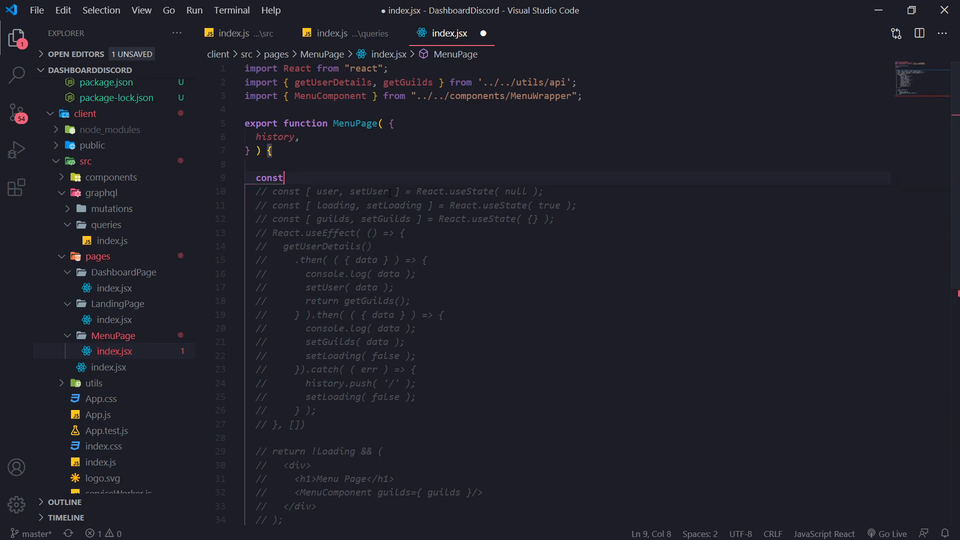
type("{ }")
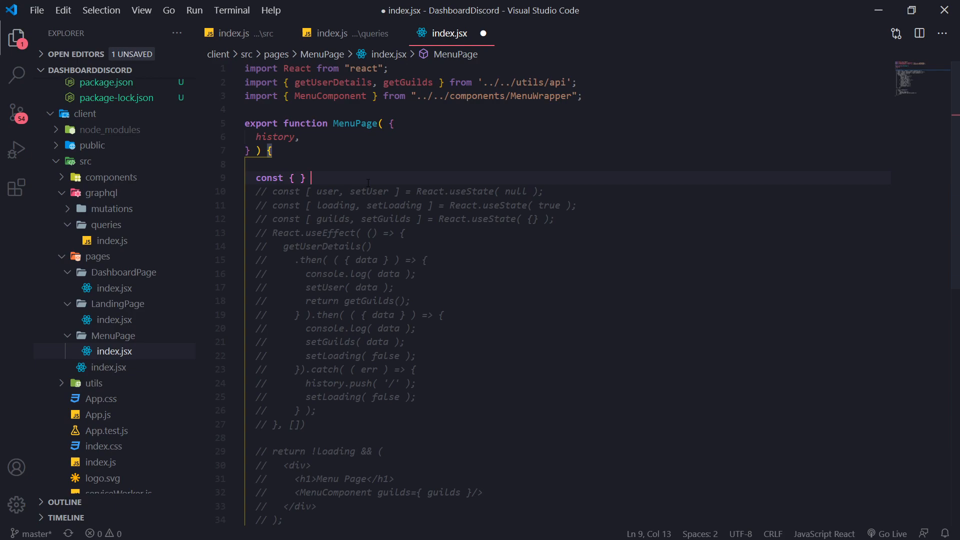
type("= useQuery")
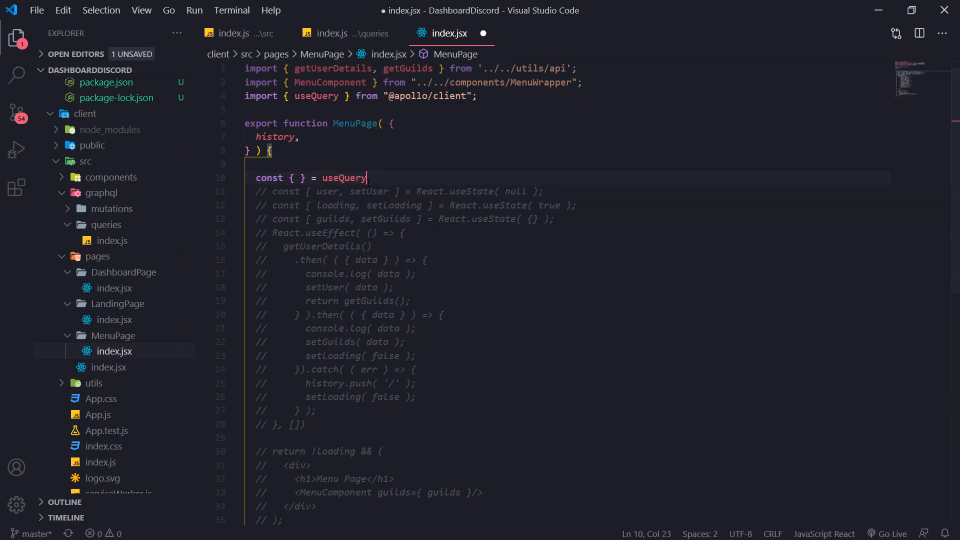
type("import React from \"react\";")
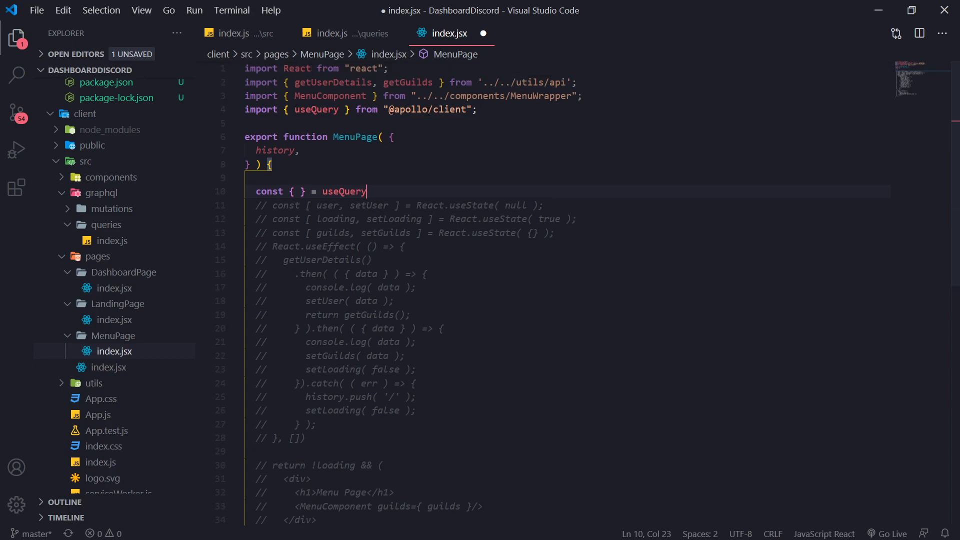
type("(")
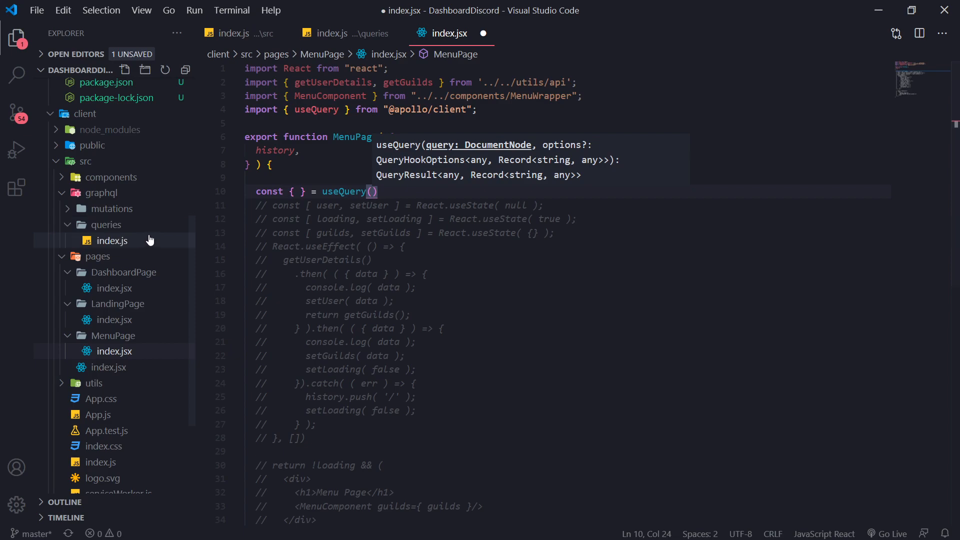
mouse_move(111, 209)
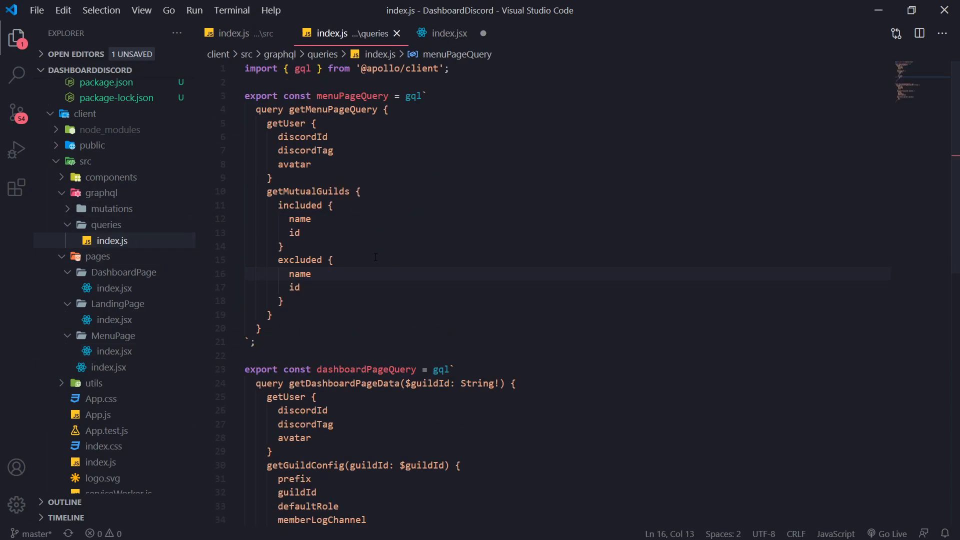
Import menuPageQuery from '../../graphql/queries' and pass it to useQuery.
double_click(351, 96)
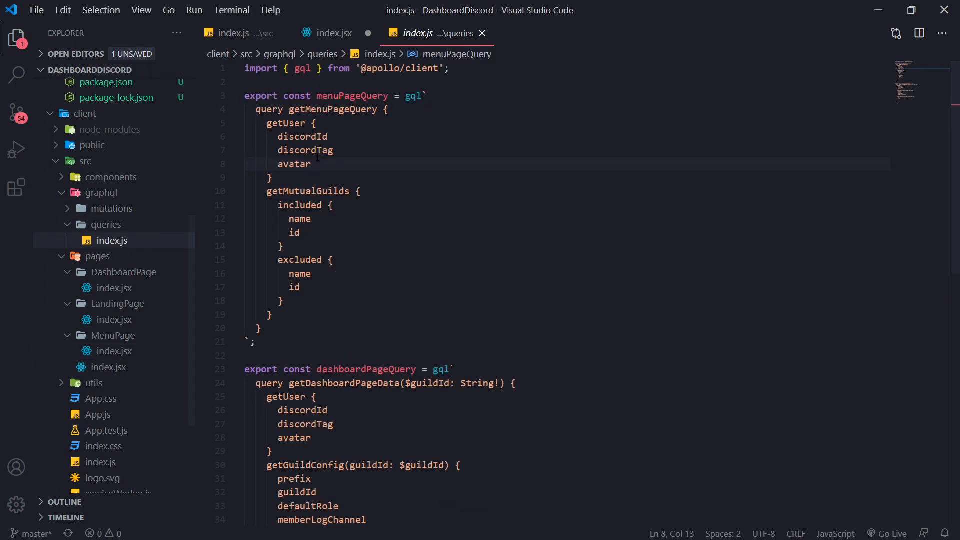
left_click(324, 33)
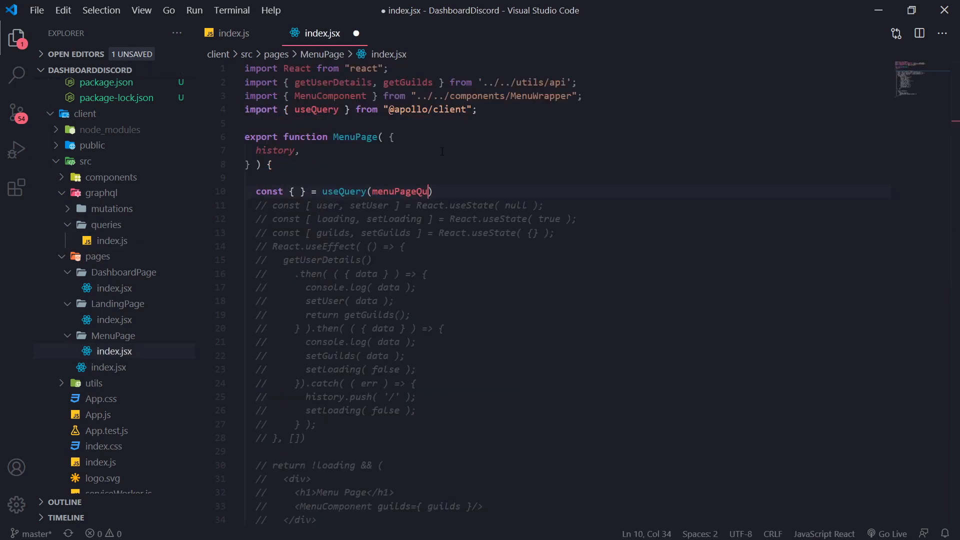
key("Backspace")
type("import { } from '../../")
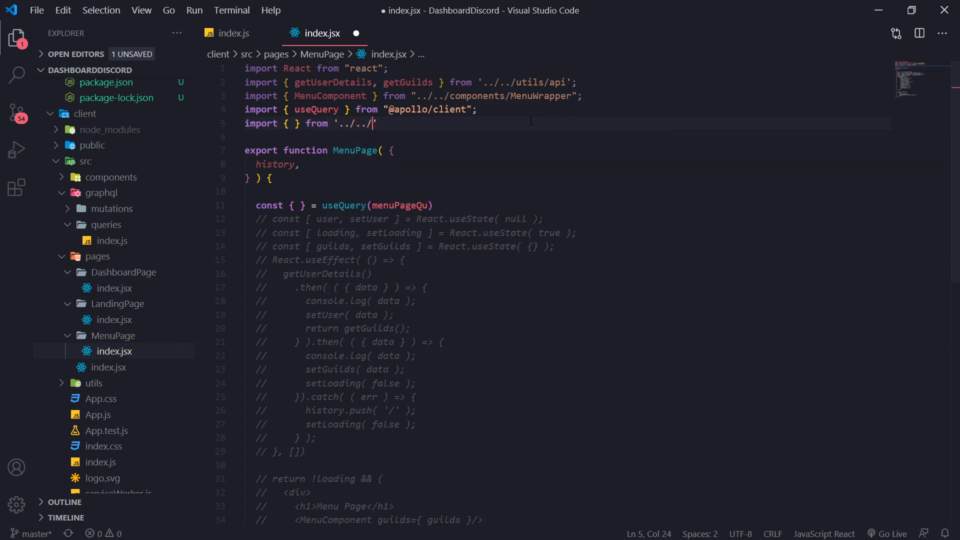
type("g")
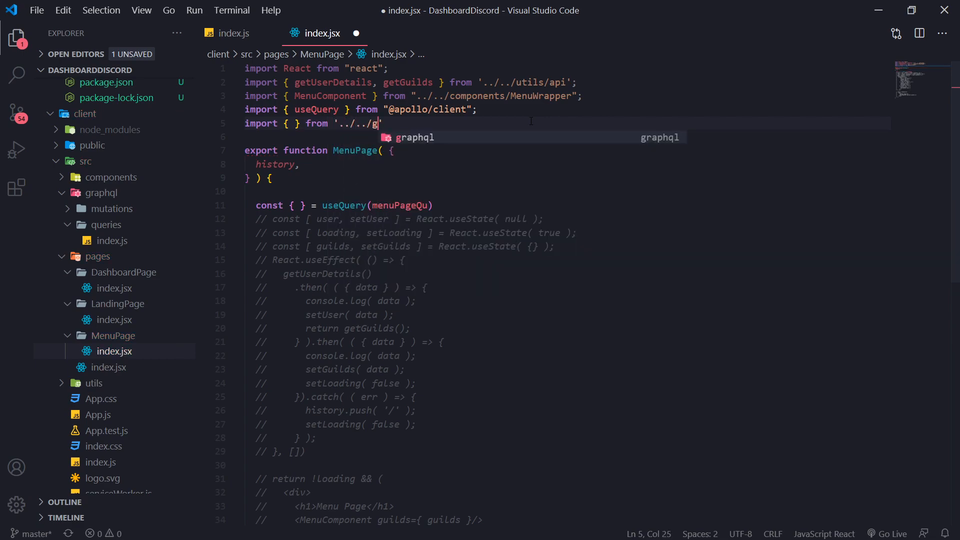
type("raphql/queries")
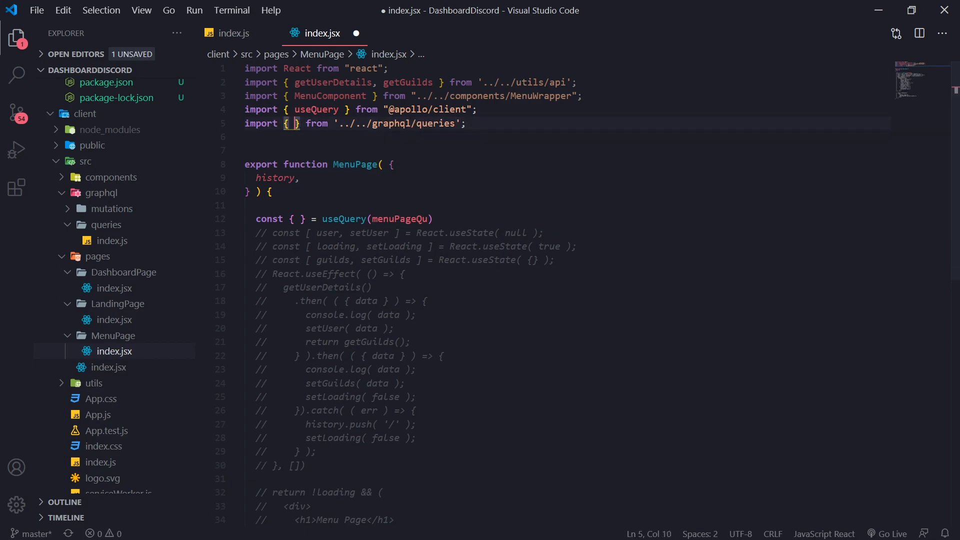
type("menuPageQuery")
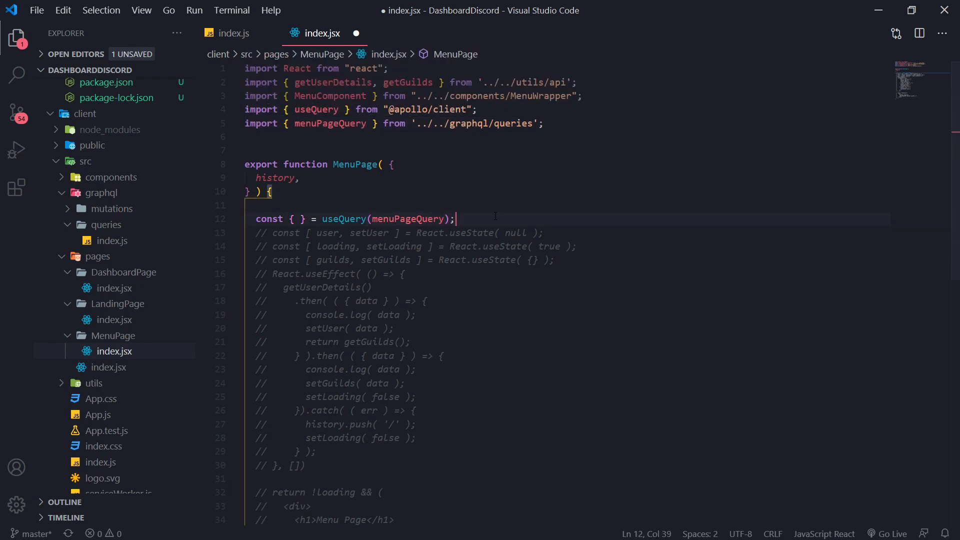
Destructure loading, error and data from useQuery and open a line below the commented effect.
left_click(301, 220)
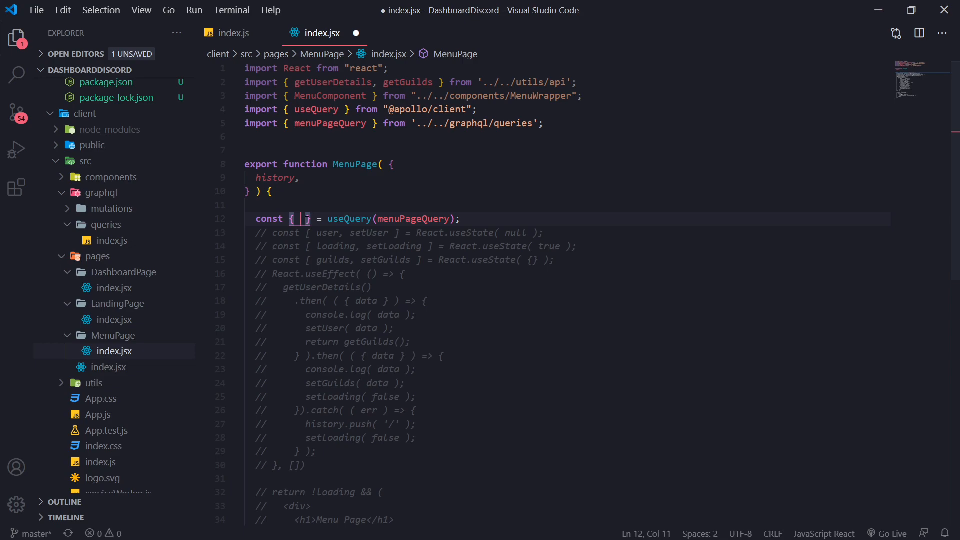
type("loading,")
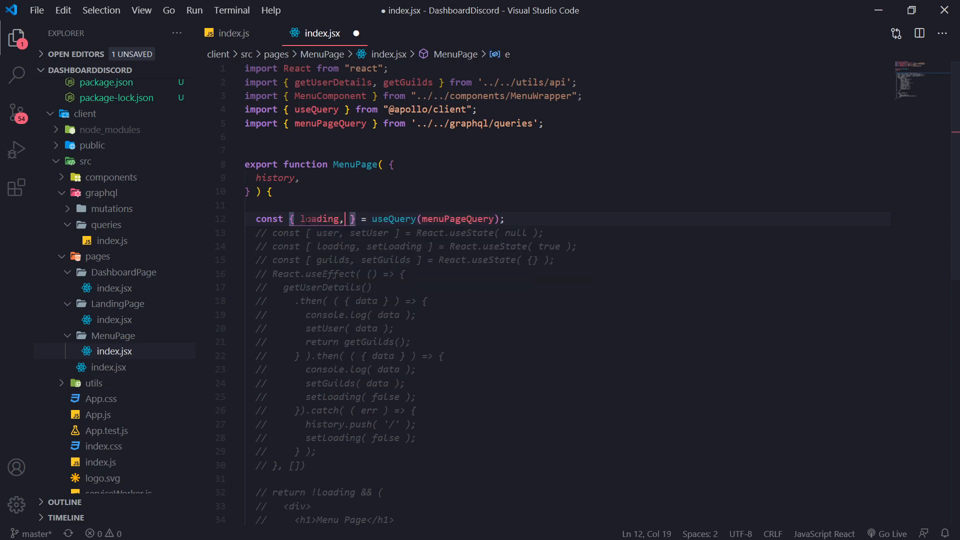
type("error, data")
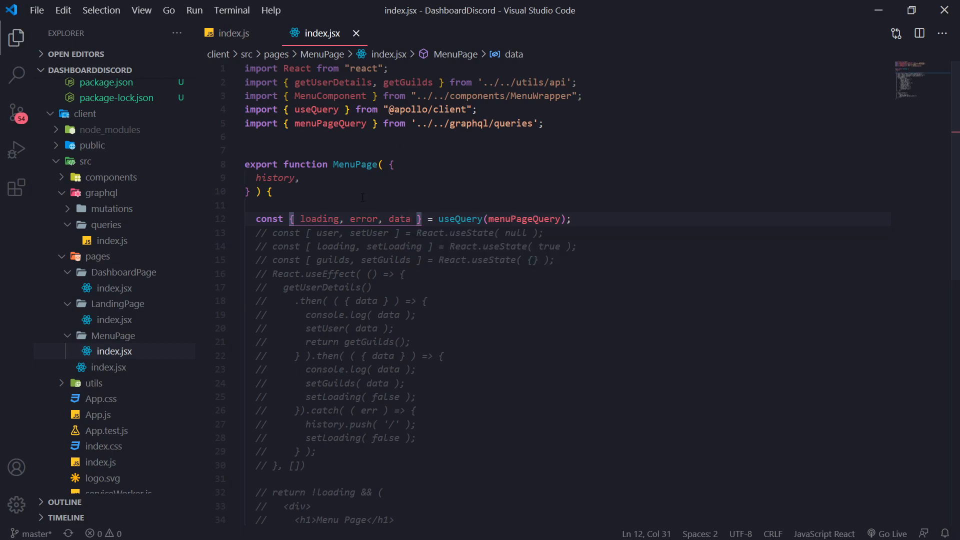
double_click(318, 219)
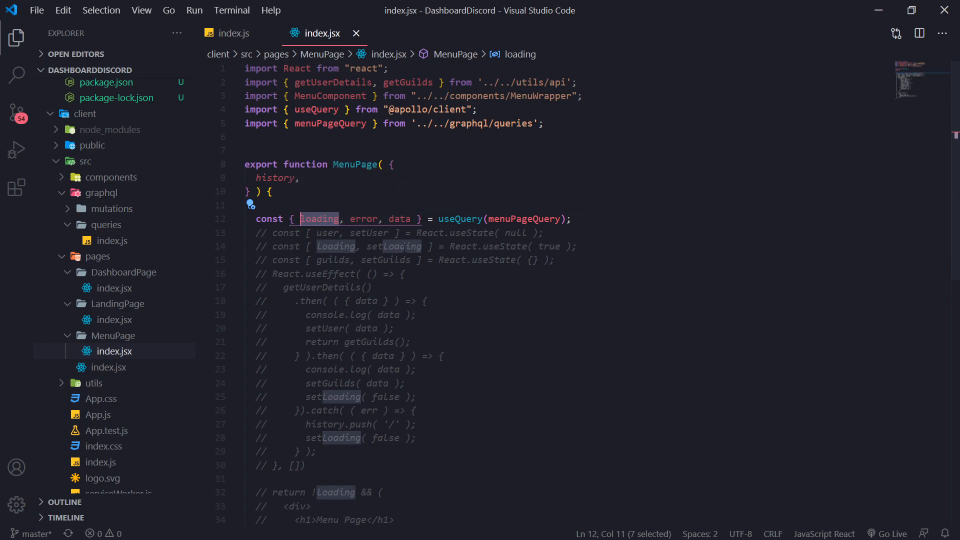
left_click(383, 233)
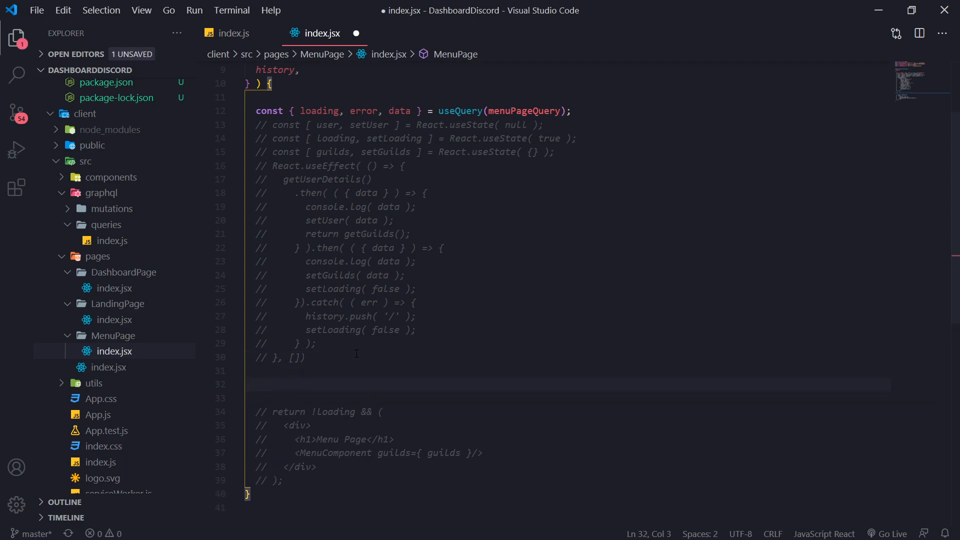
Add an if (!loading) block logging data and returning a Menu Page heading div, then save.
type("if")
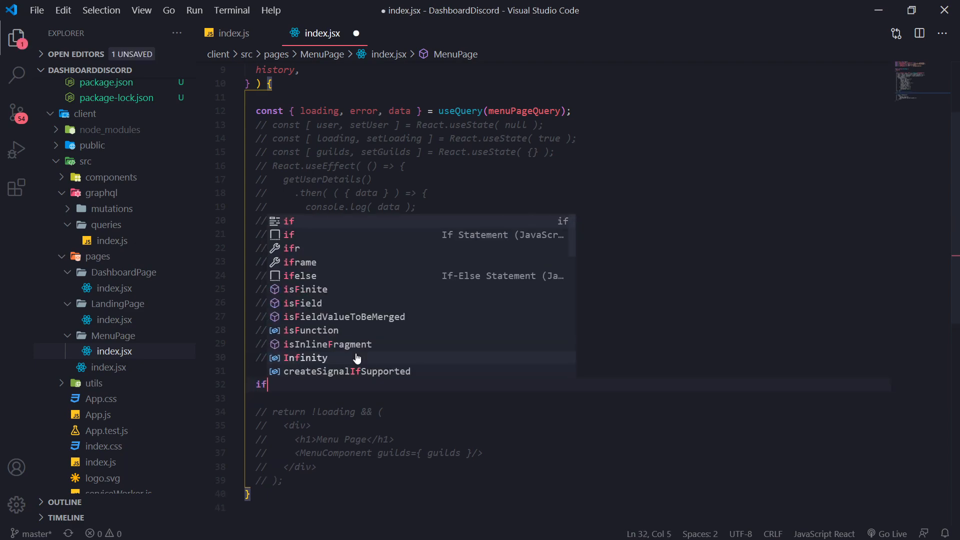
type("!")
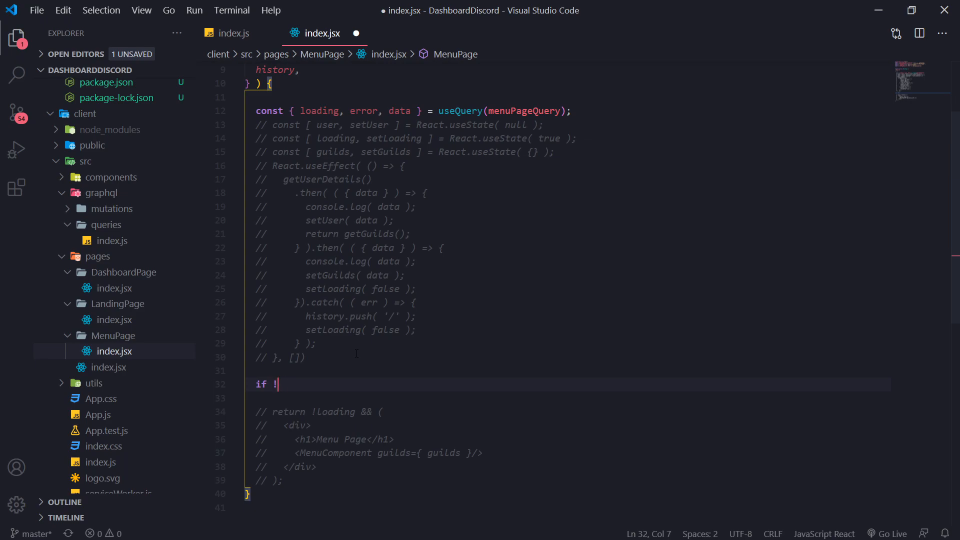
type("(loading) {")
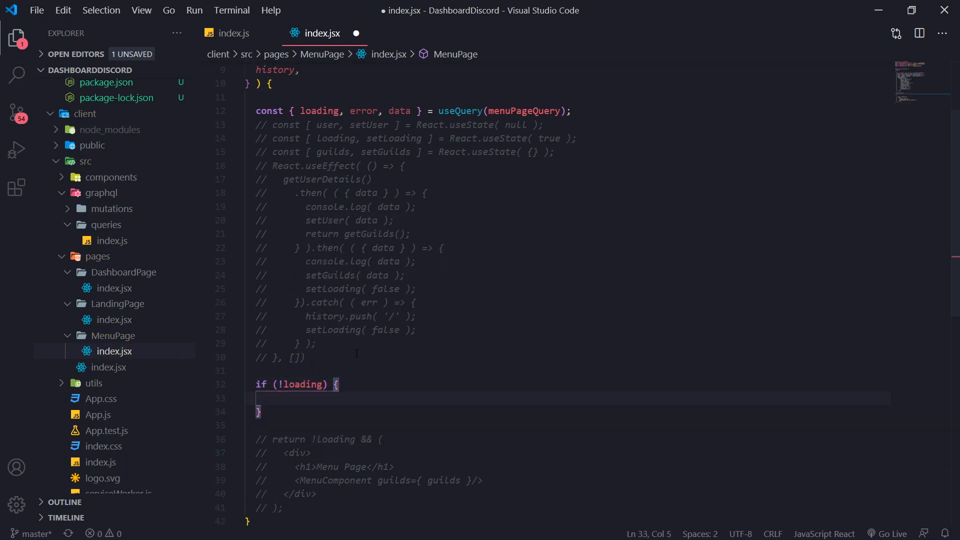
type("r")
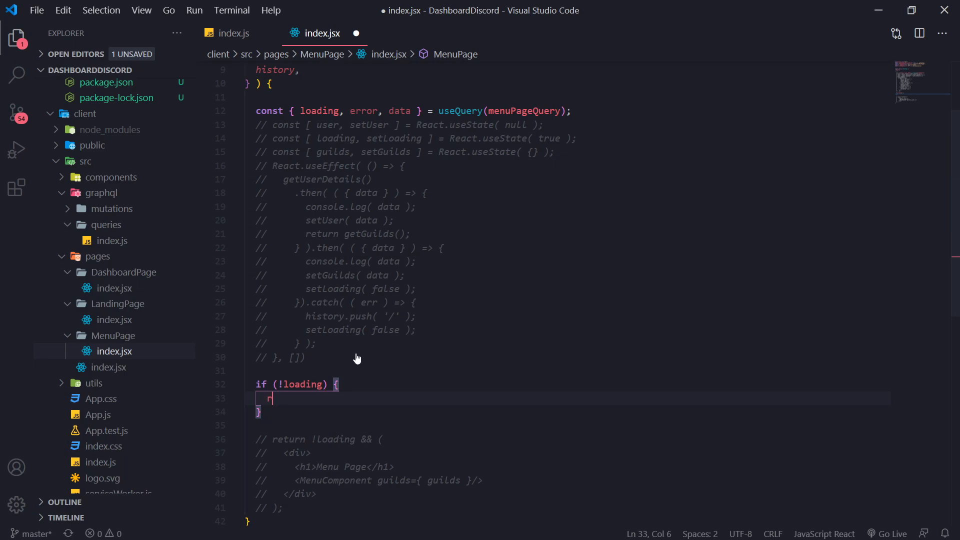
type("eturn ()")
type("<h1>Menu Page</h1>")
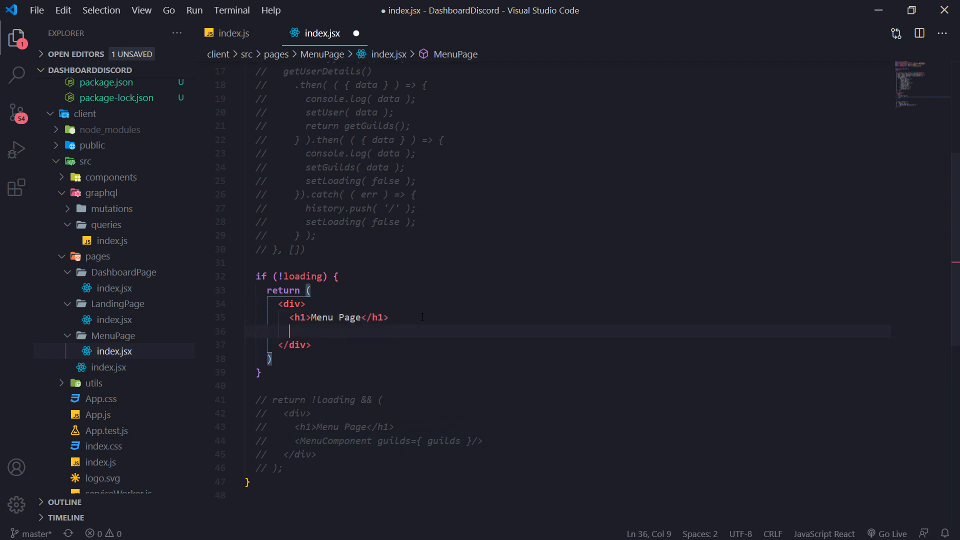
key("ctrl+s")
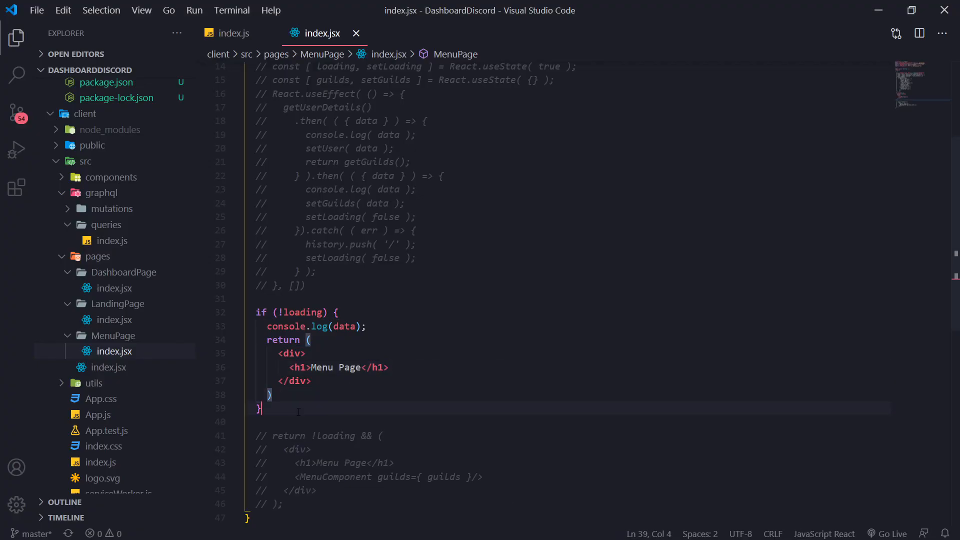
Return a Loading.... heading as the fallback while the query loads, and save.
type("else")
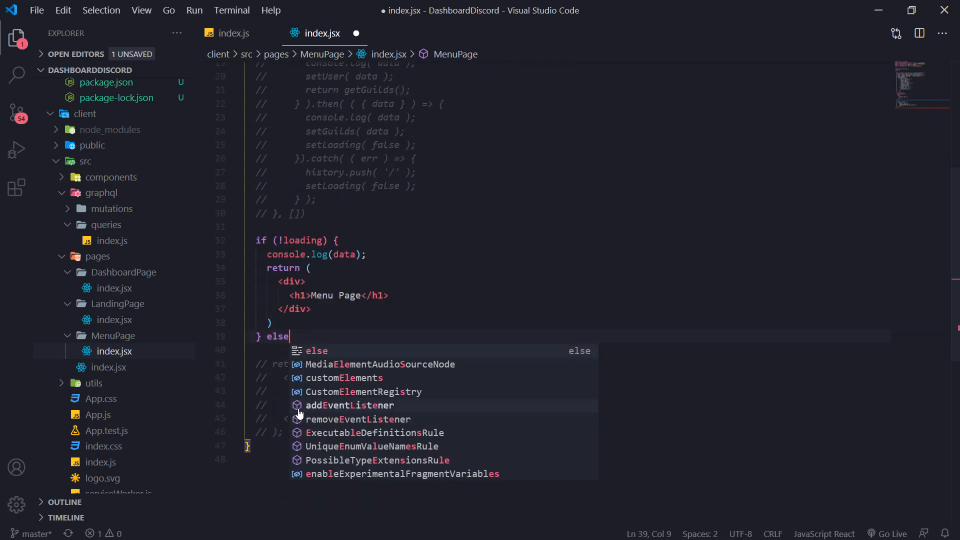
type("return <h1>Loading....</h1>")
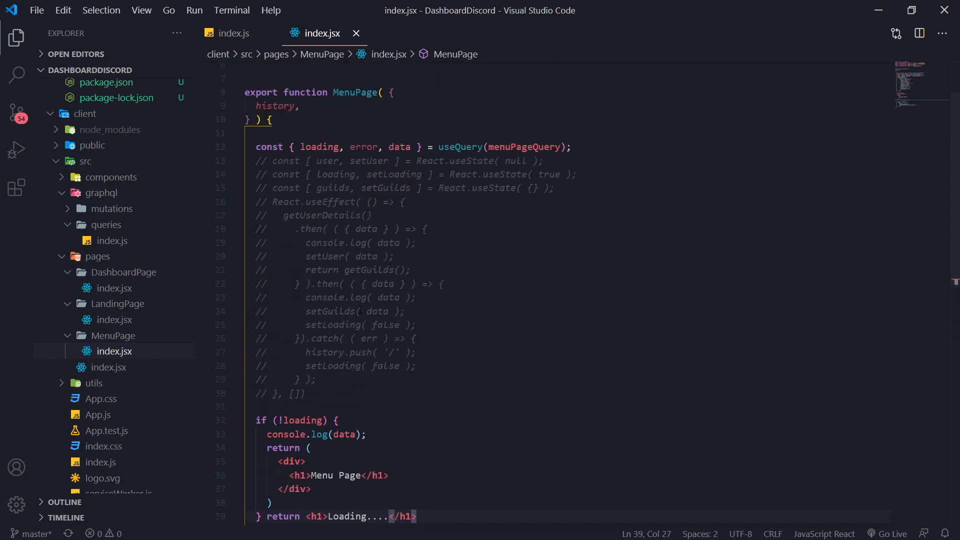
double_click(319, 146)
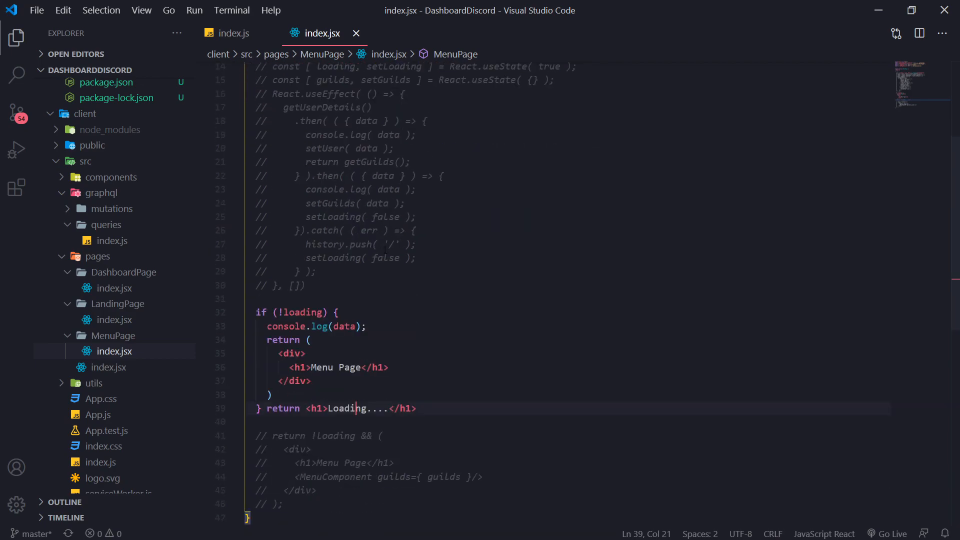
left_click(388, 367)
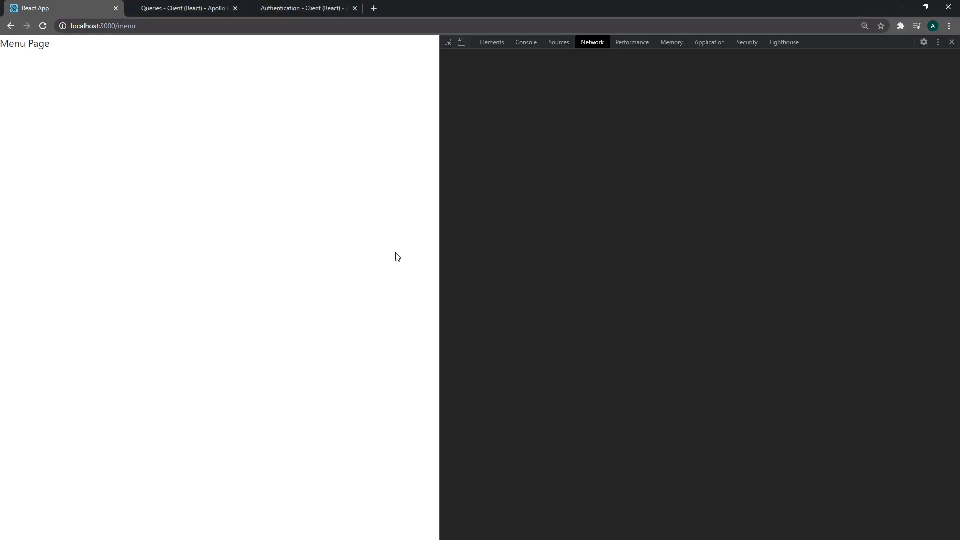
Inspect the logged data object in Chrome's console, expanding getMutualGuilds and getUser.
left_click(591, 42)
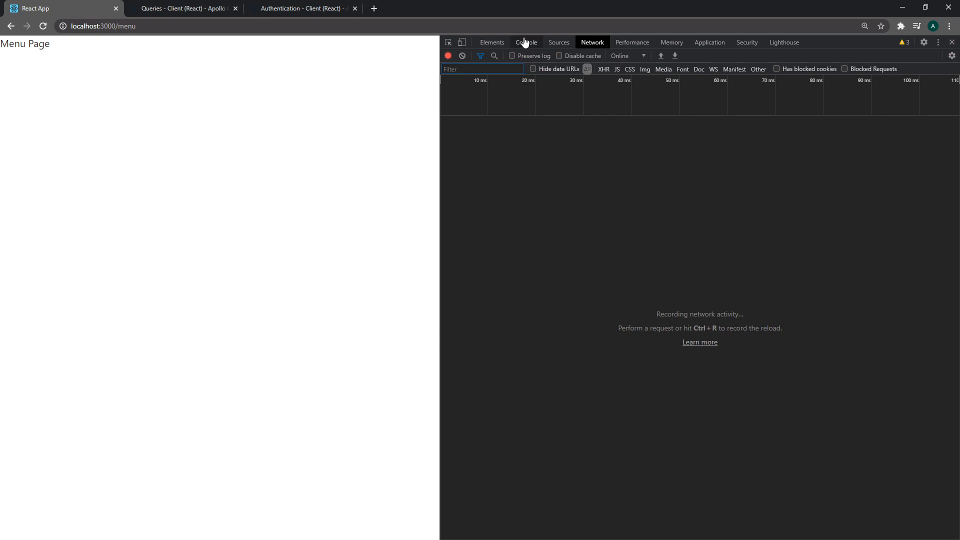
left_click(525, 42)
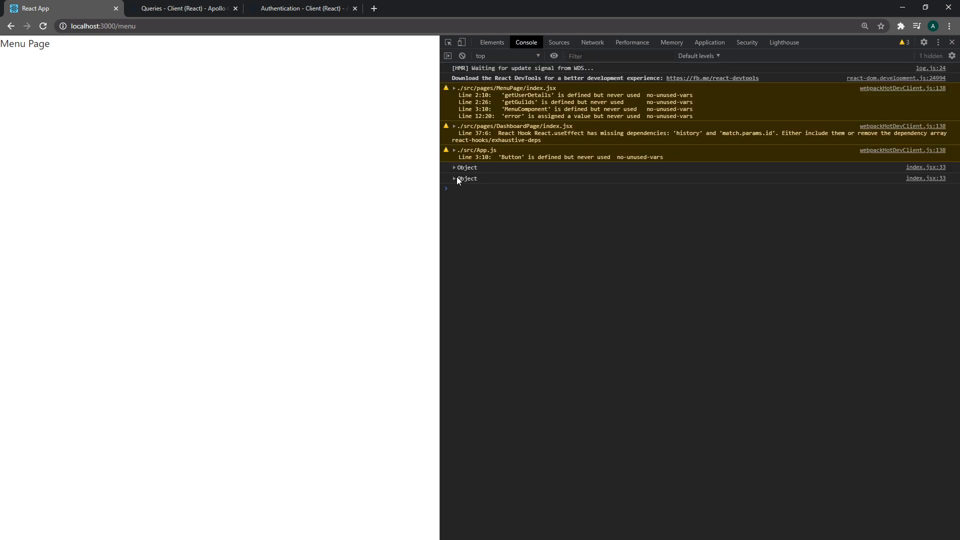
left_click(454, 178)
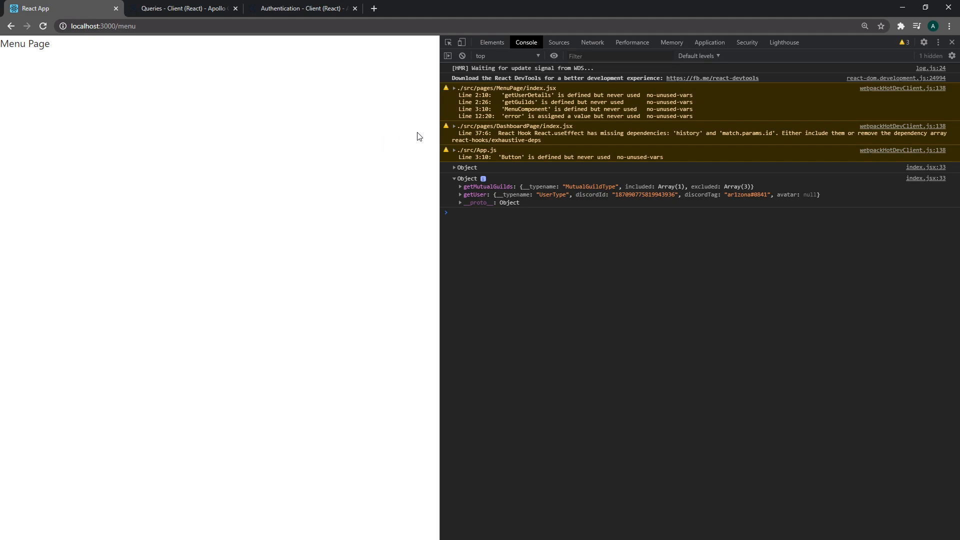
left_click(460, 195)
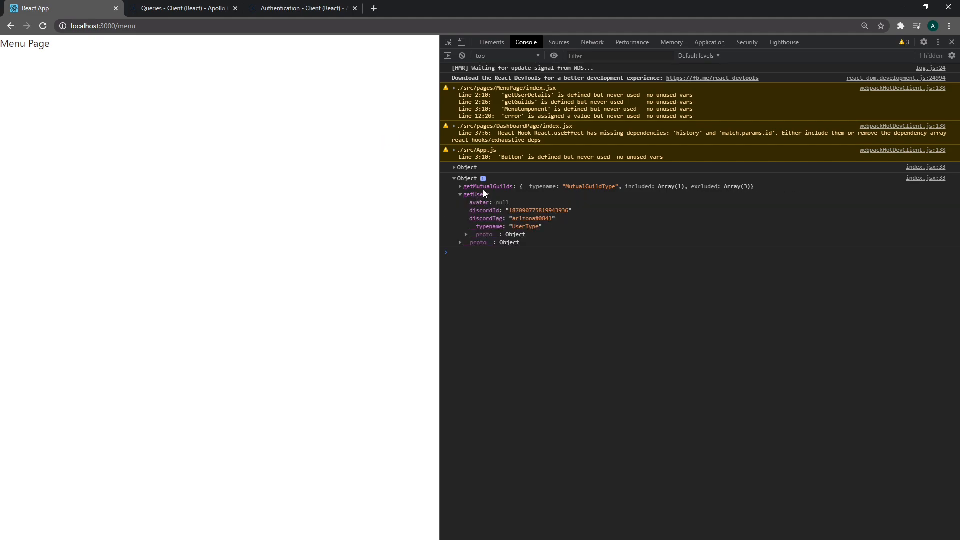
left_click(460, 187)
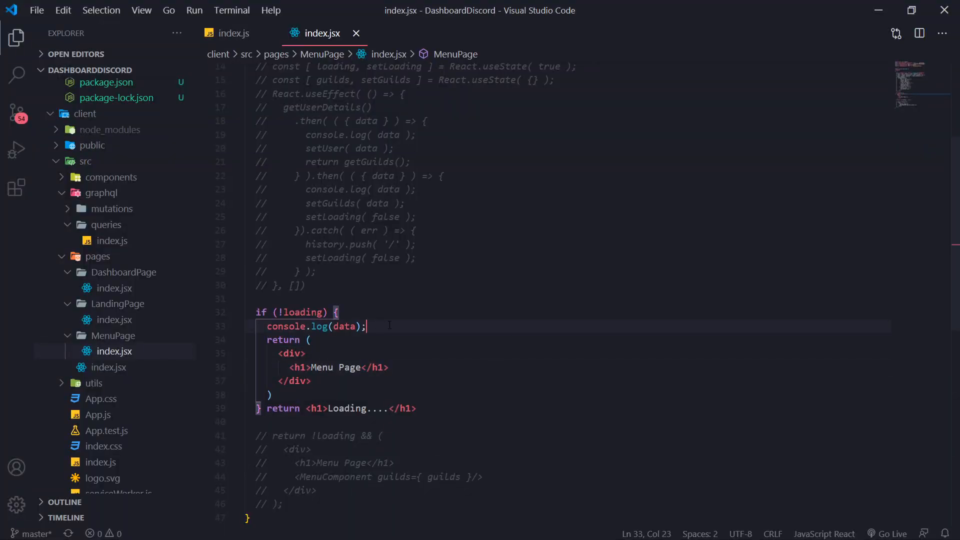
Replace the console.log with const { getMutualGuilds } = data; in MenuPage.
type("const { }")
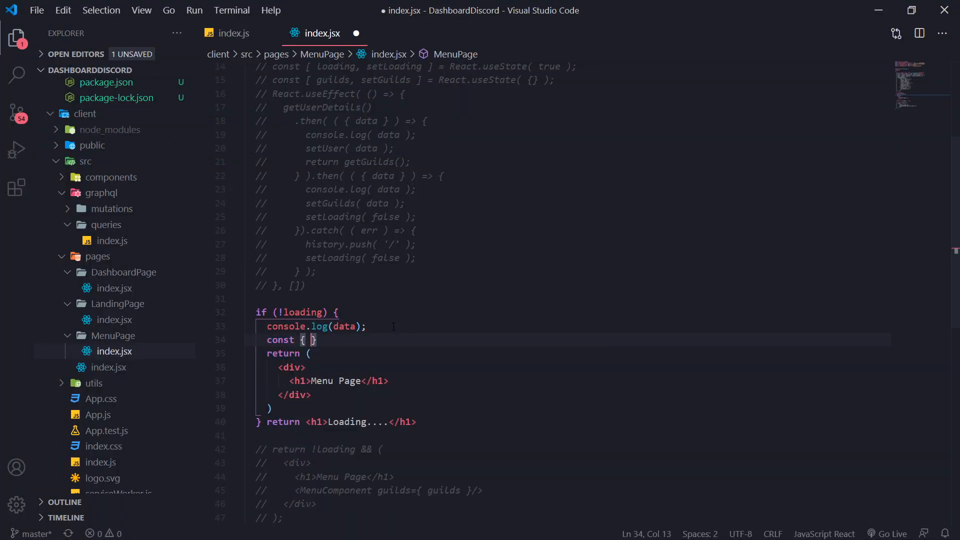
type("getMutualGuilds")
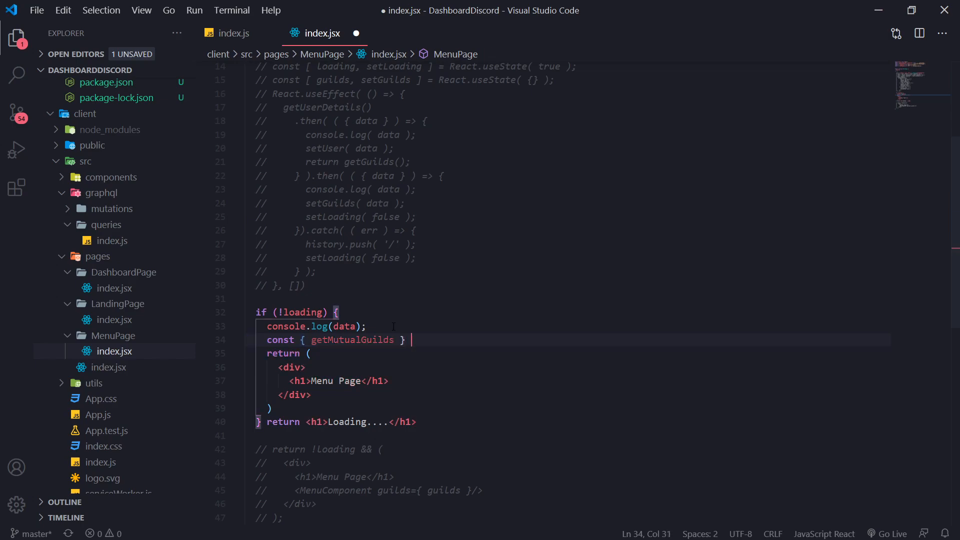
type("= data;")
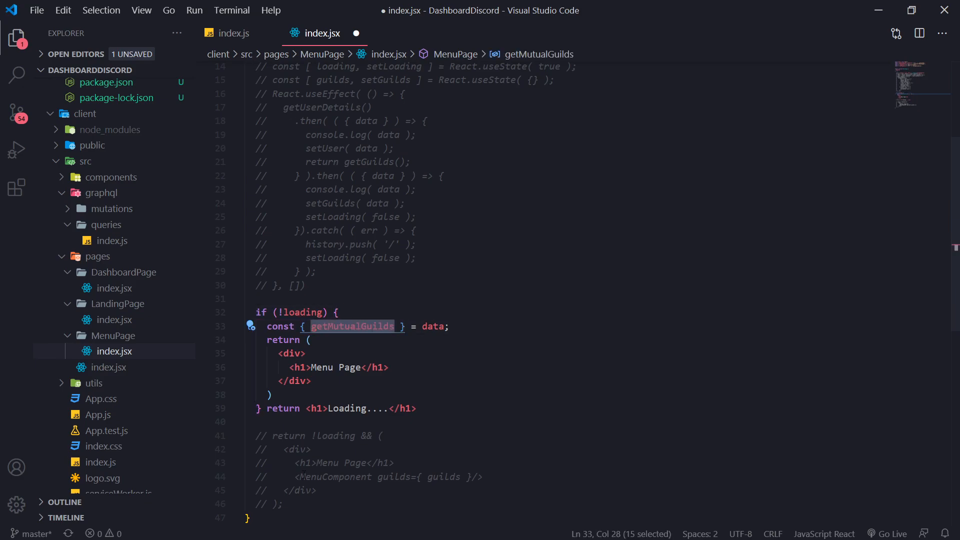
left_click(388, 367)
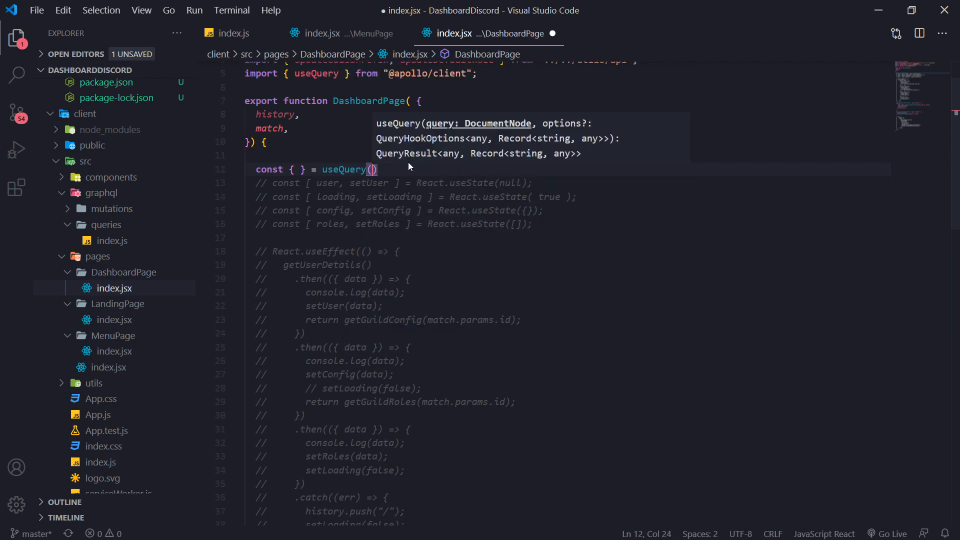
Call useQuery with dashboardPageQuery, destructuring loading and error, and begin a variables object.
type("dashboardPageQuery")
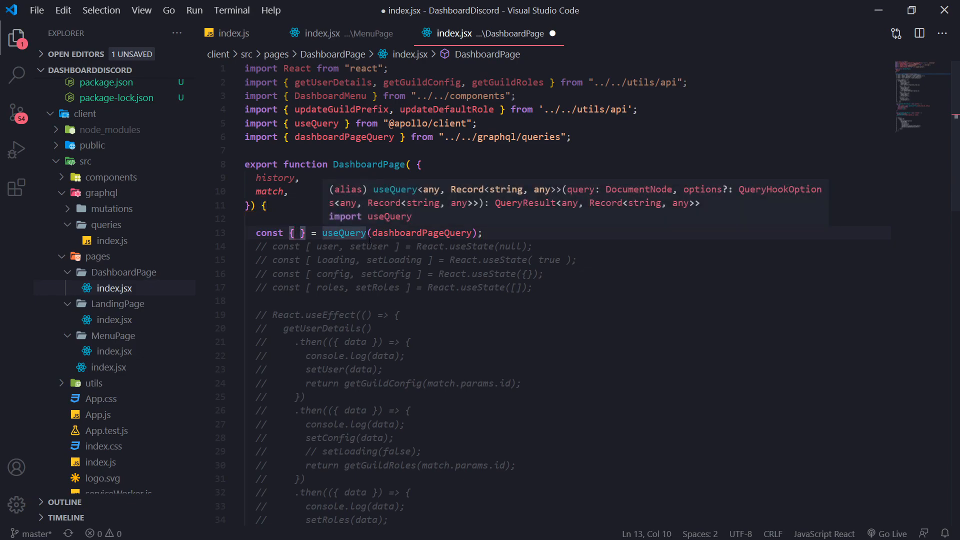
type("loading, error, data")
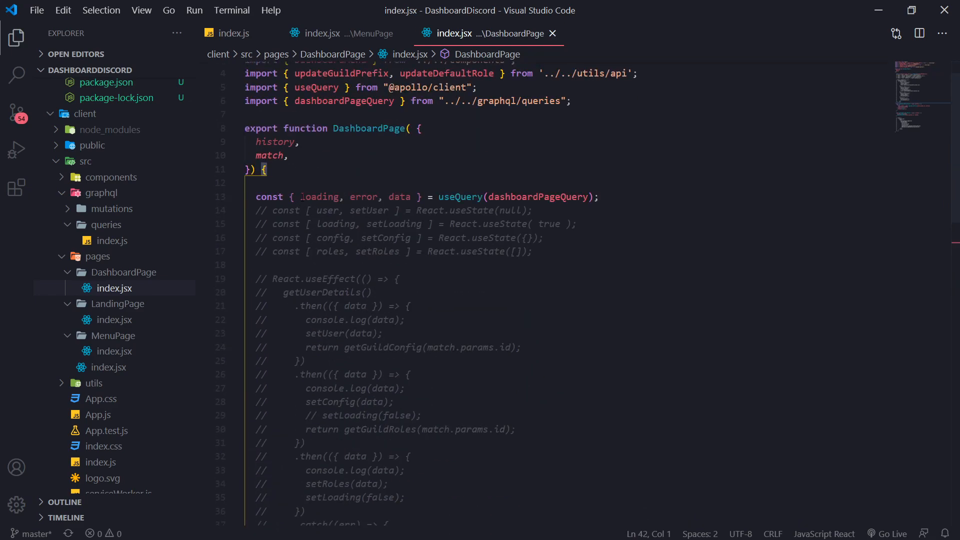
double_click(537, 197)
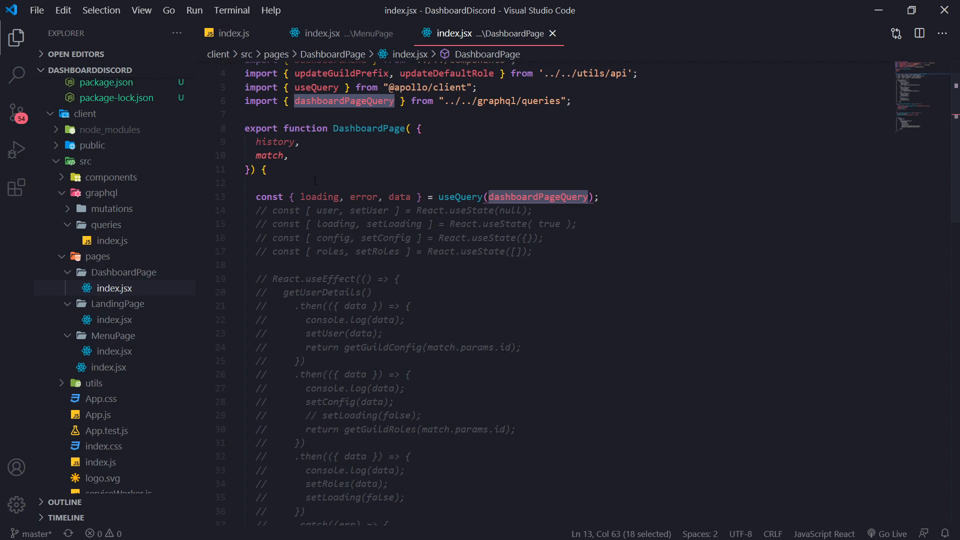
left_click(580, 197)
type(", ")
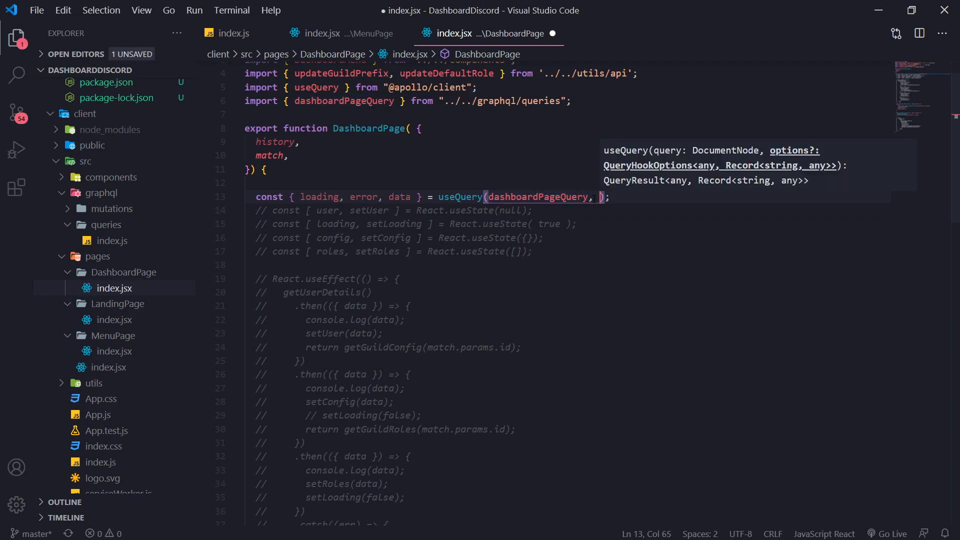
type("{}")
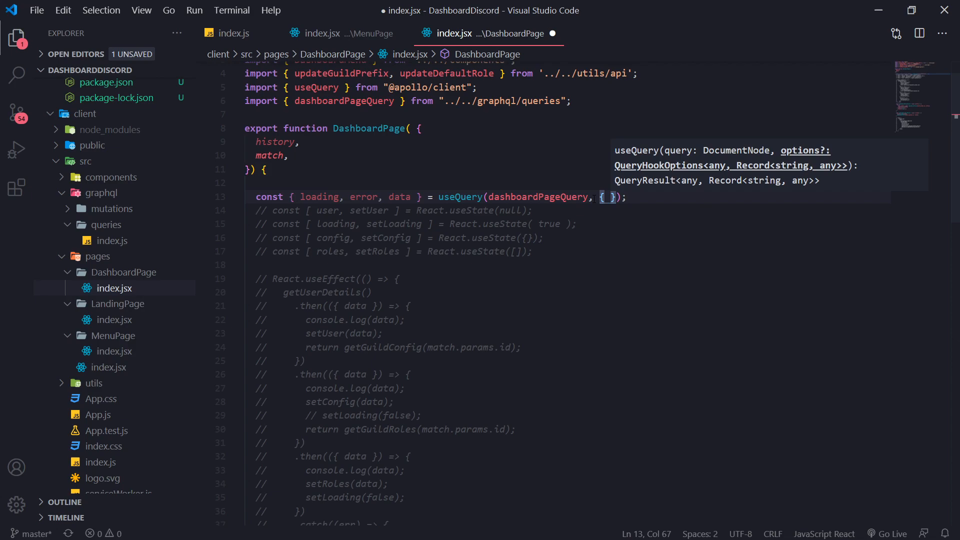
type("variables:")
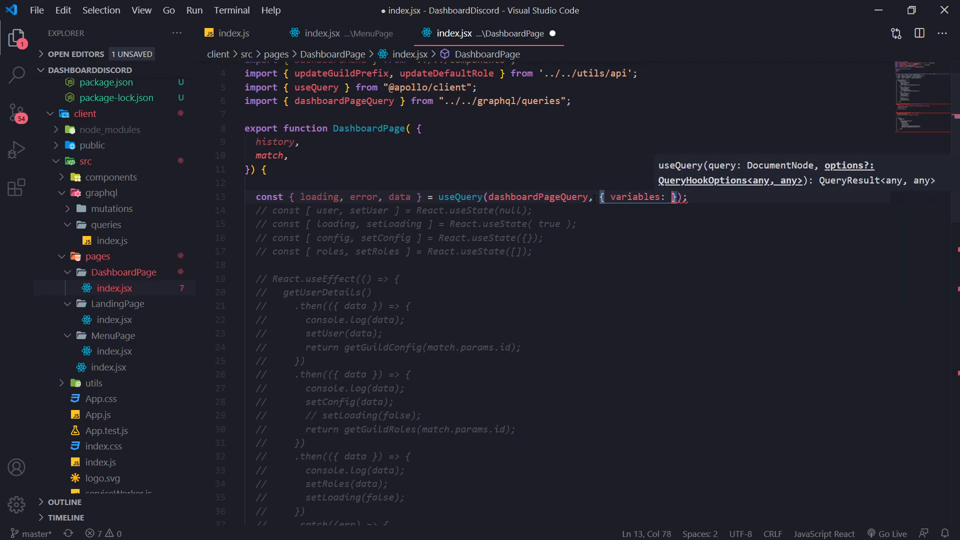
type("}")
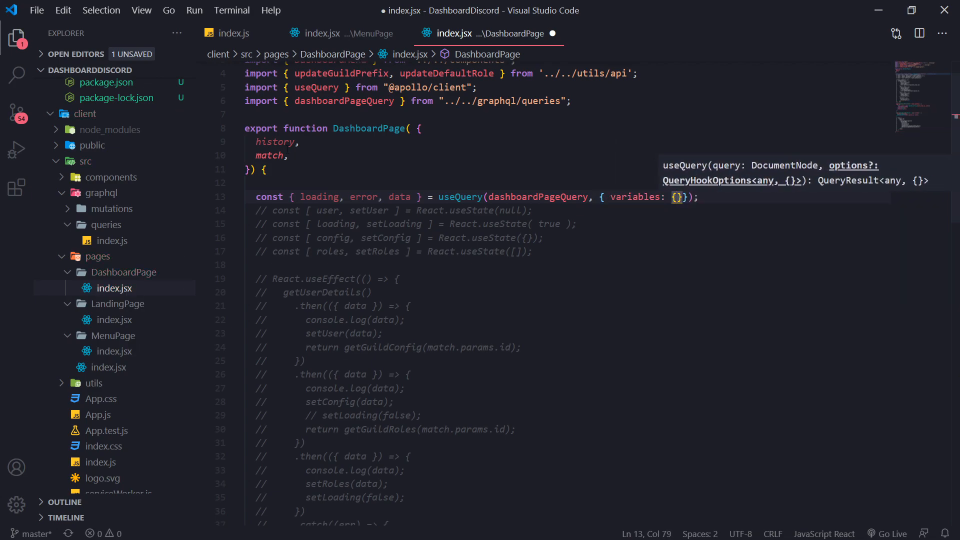
Set variables guildId to match.params.id after checking the query's guildId definition.
left_click(113, 240)
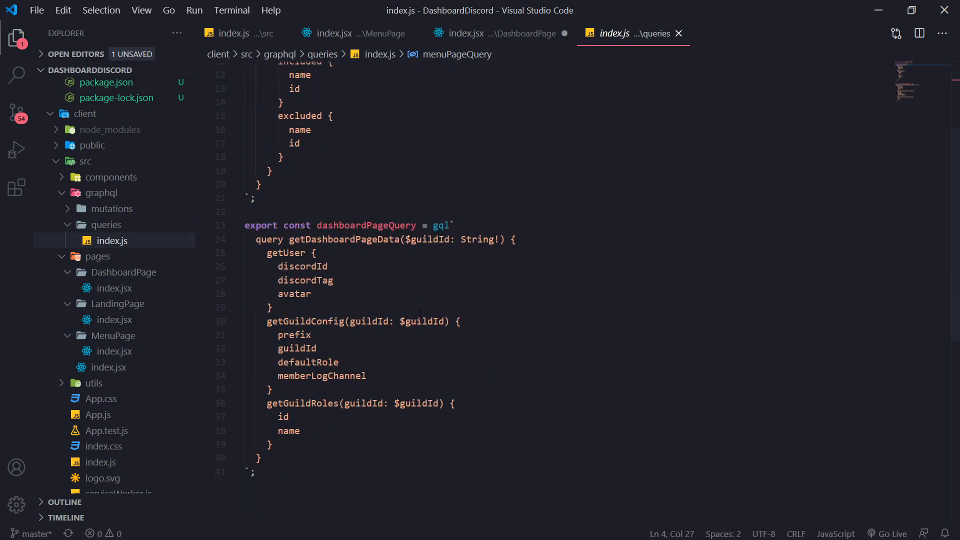
left_click(496, 33)
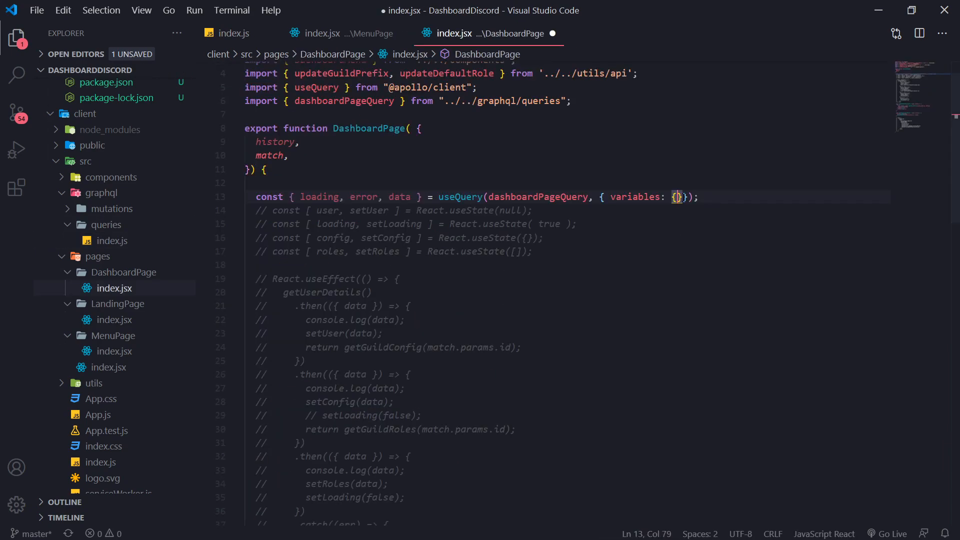
type("guildId")
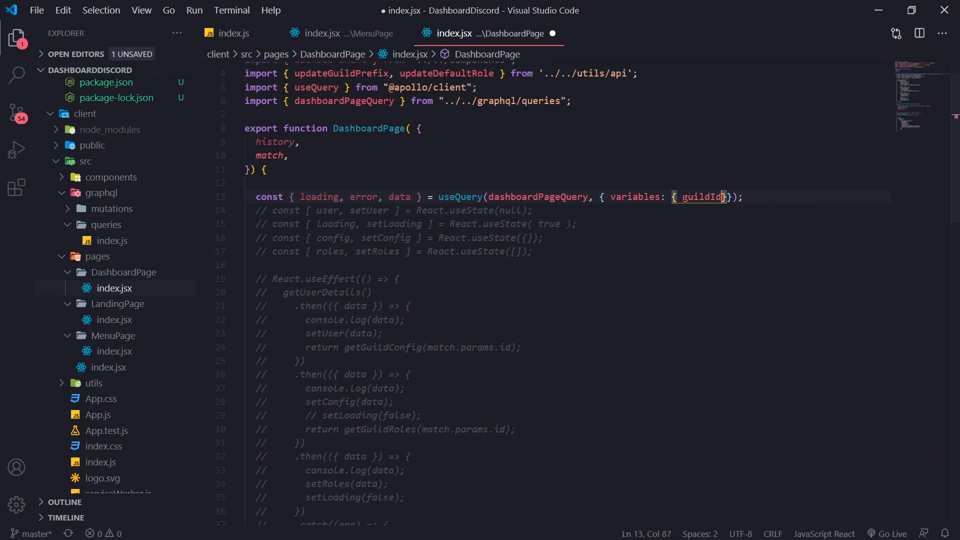
type(":")
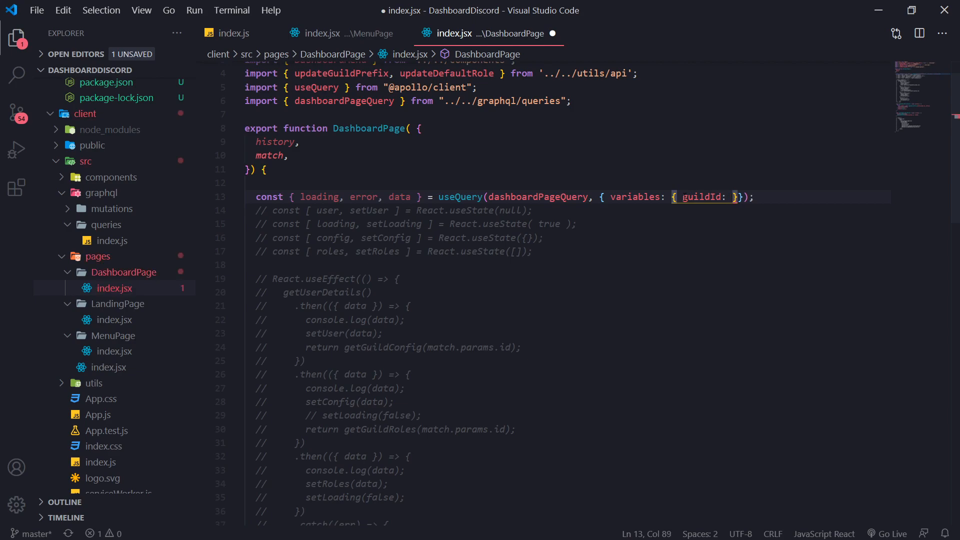
type("match.params")
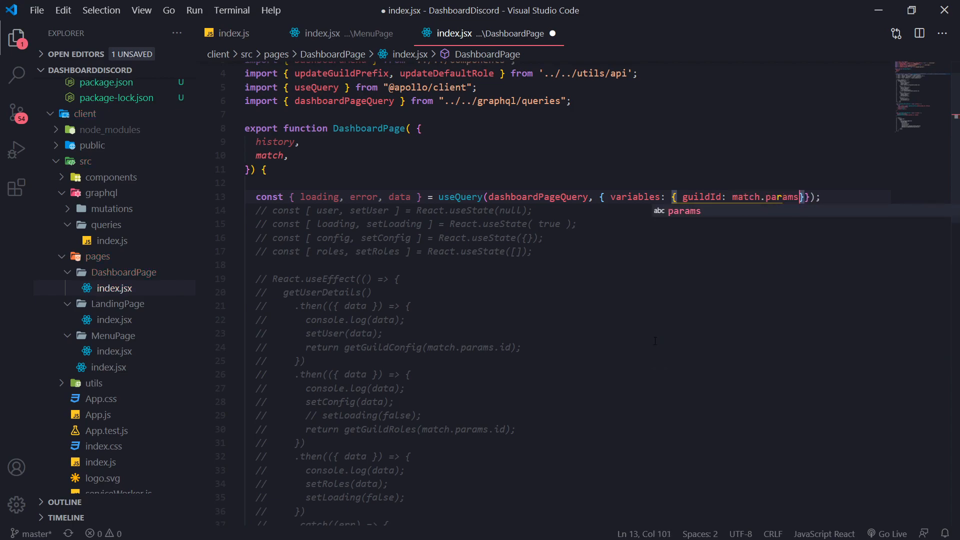
type(".id")
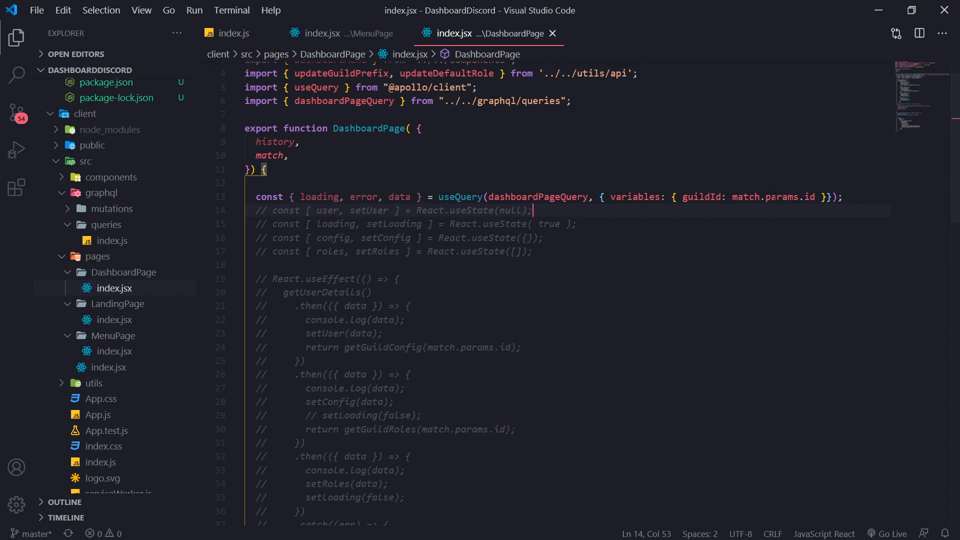
mouse_move(701, 197)
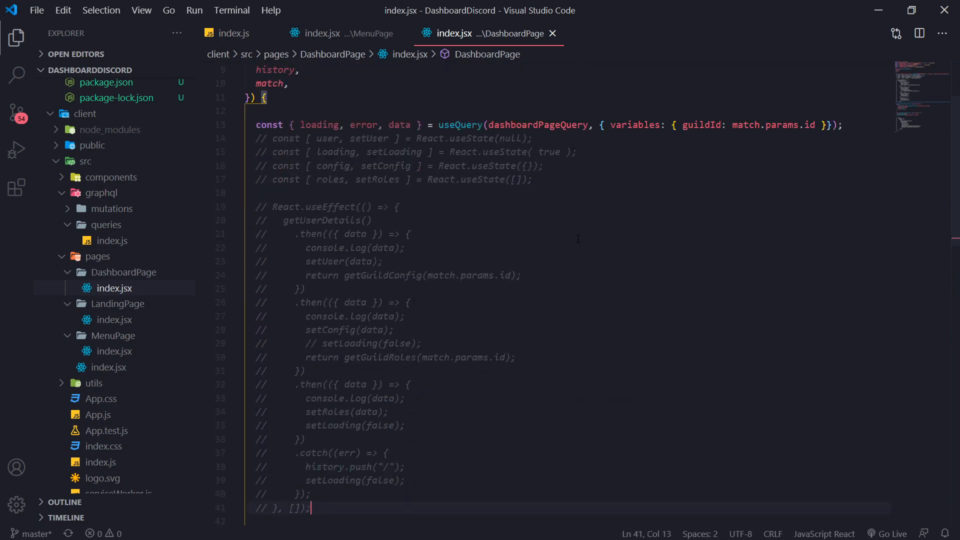
Add an if (!loading && !error) block logging data and returning an empty div, then save.
scroll("down", 3)
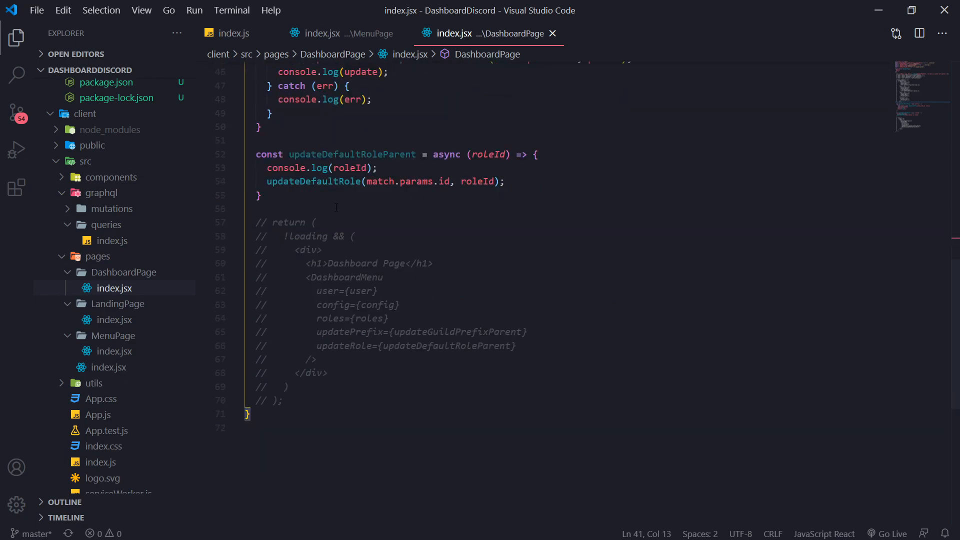
type("if (@")
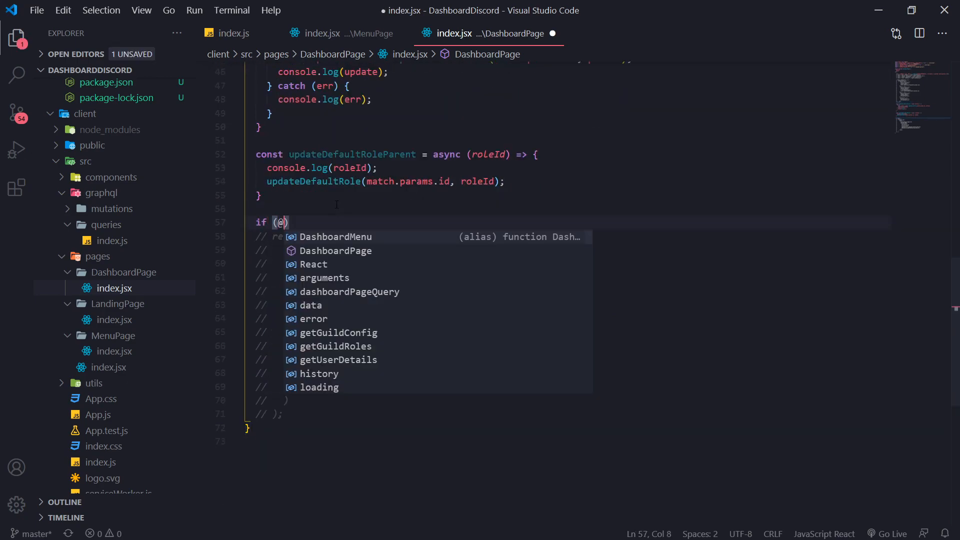
type("!loading && !")
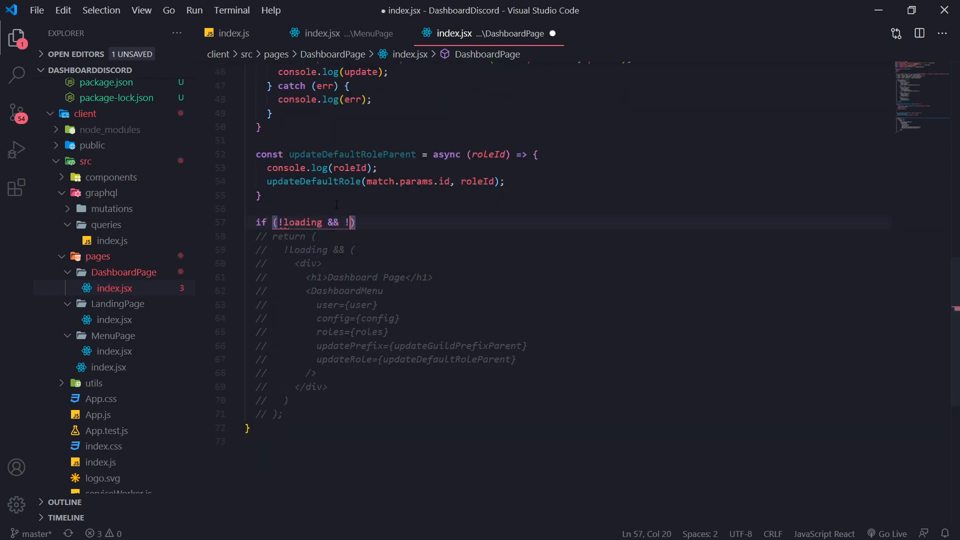
type("error) {")
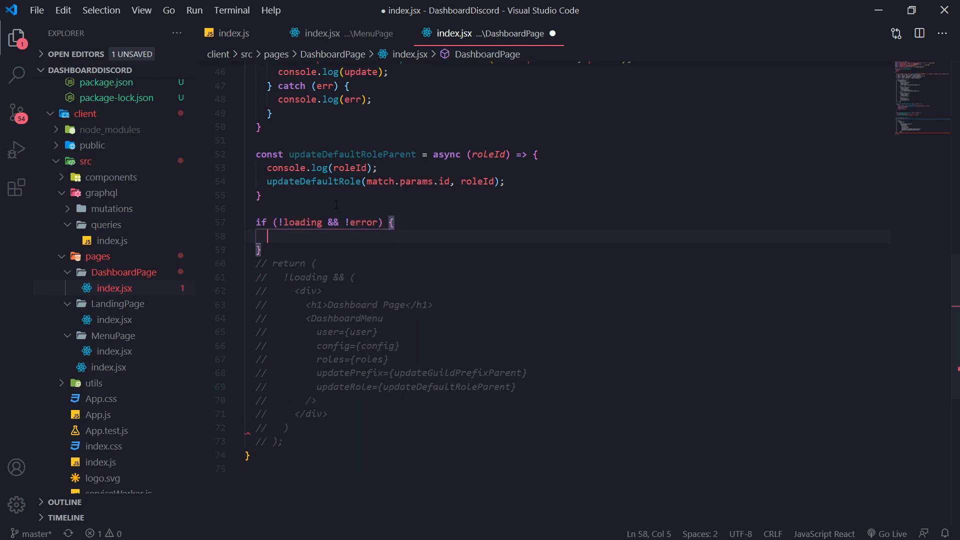
type("return (")
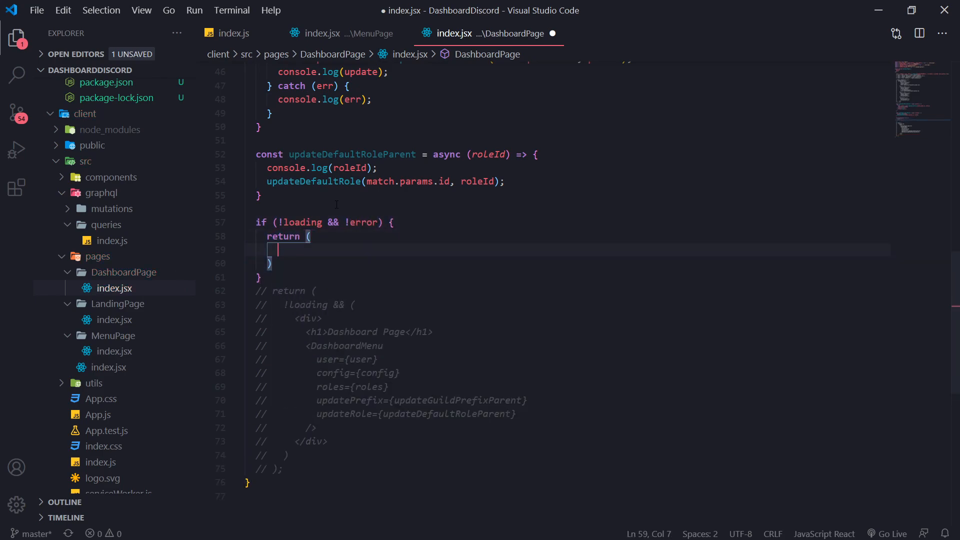
type("<div>")
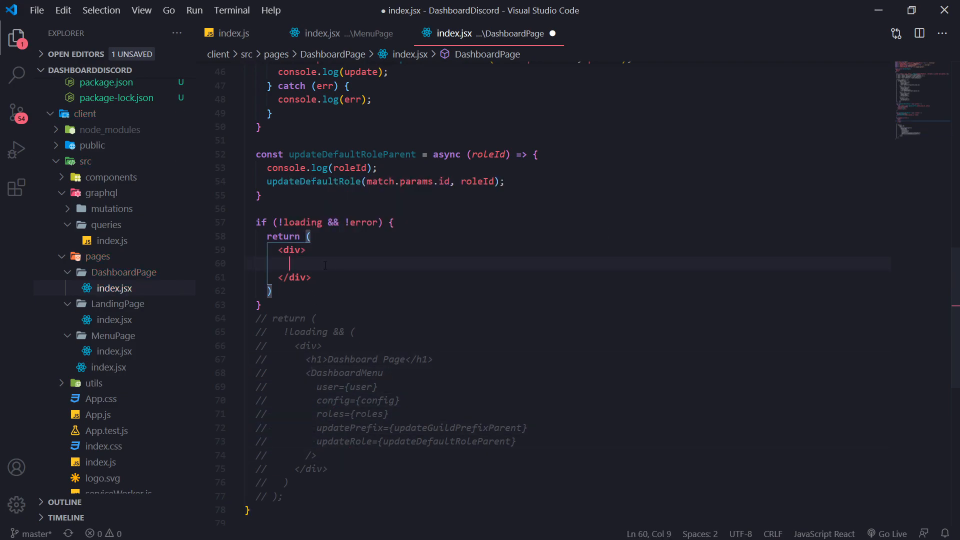
type("console.log(data);")
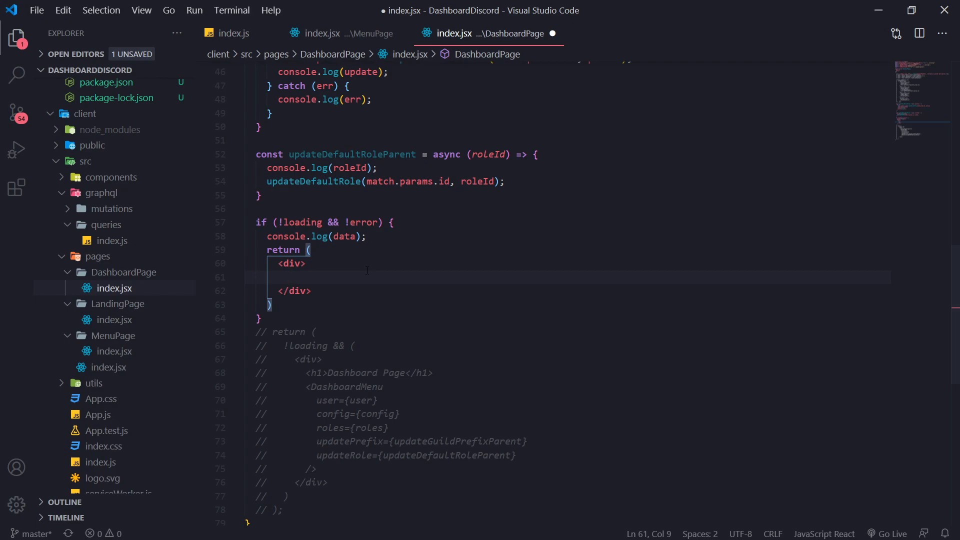
key("ctrl+s")
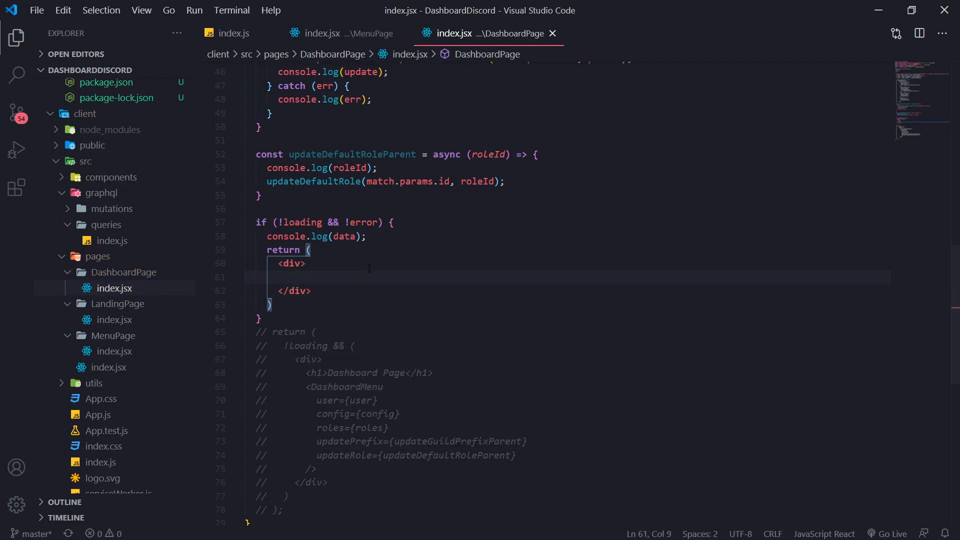
Return a Loading... heading as DashboardPage's fallback.
type("n")
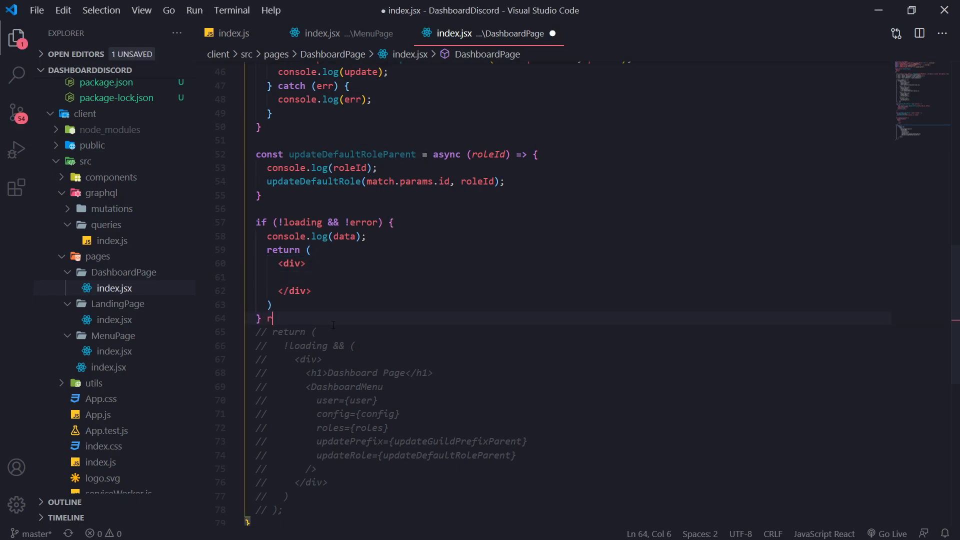
type("eturn <h1")
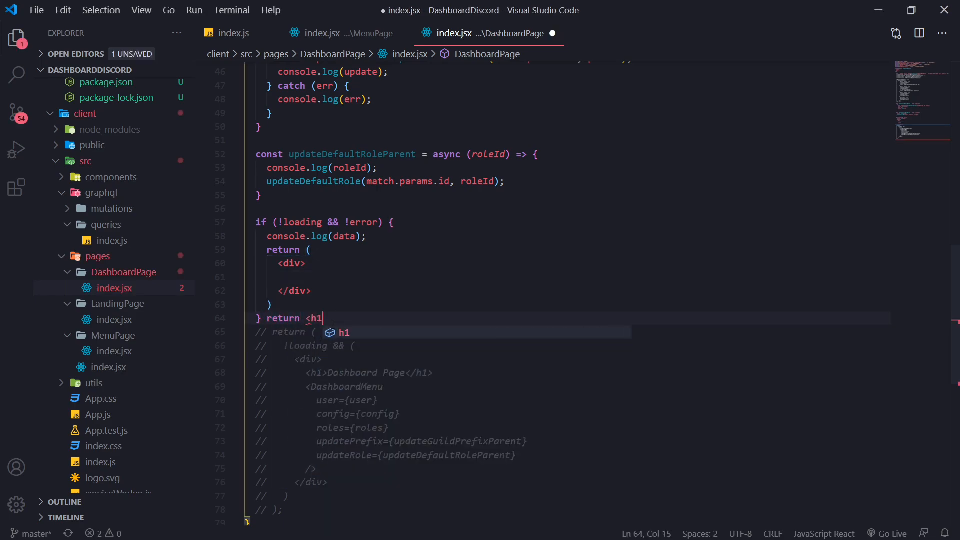
type("Lo")
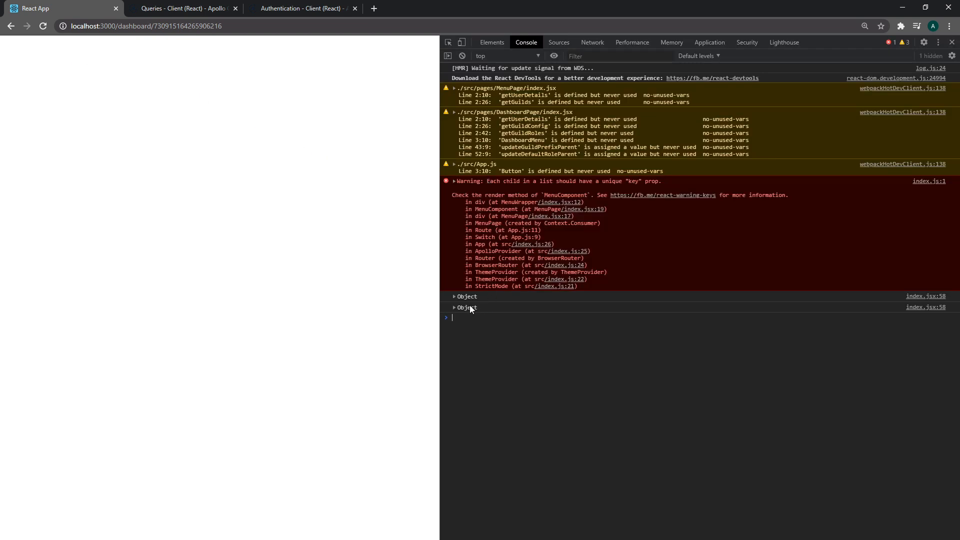
Expand the logged query result and its getGuildRoles array to inspect the data.
left_click(454, 307)
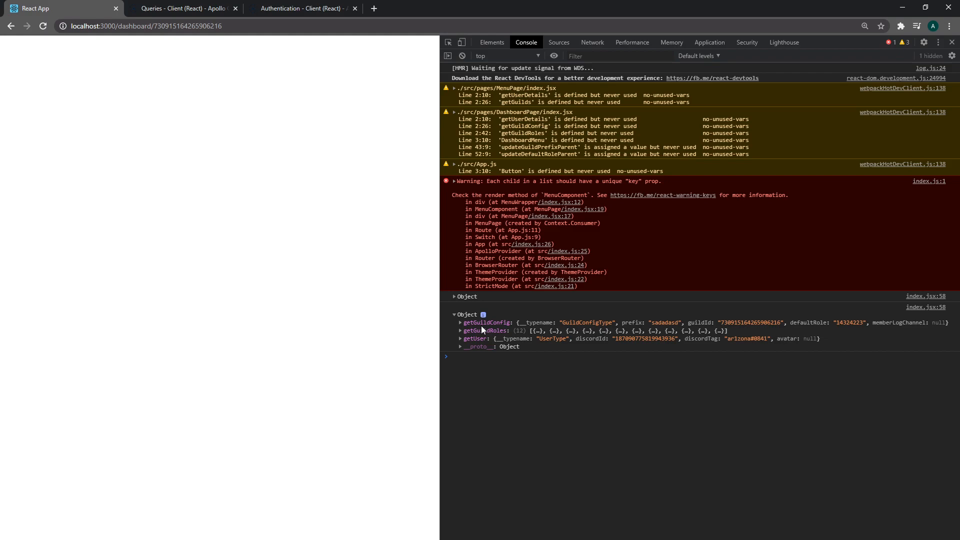
left_click(460, 315)
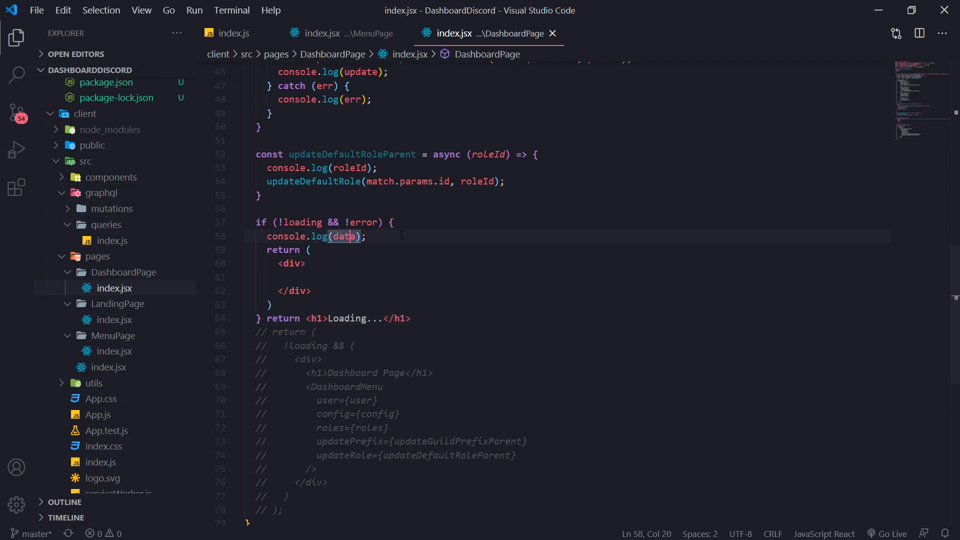
Destructure getGuildConfig, getGuildRoles, getUser from data and pass them to DashboardMenu as config, roles, user.
type("const {")
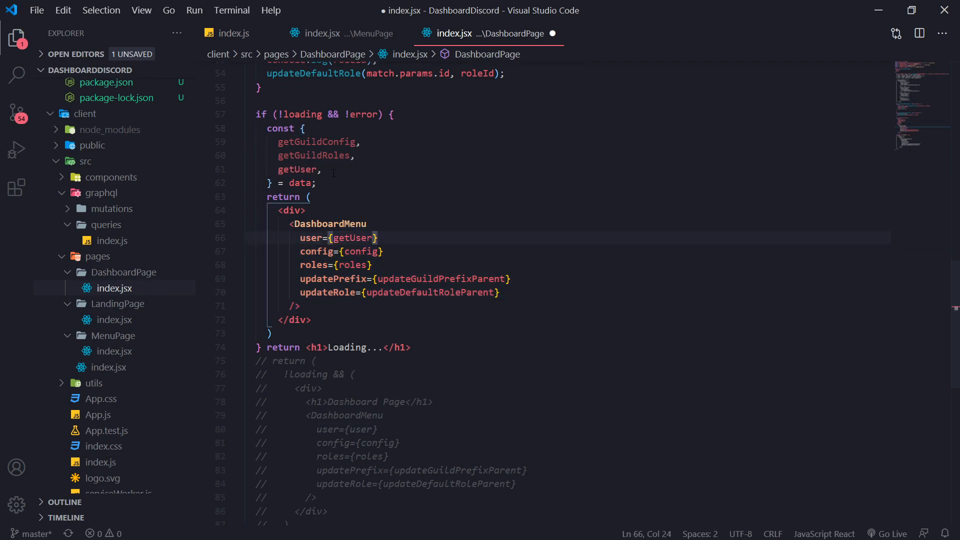
type("getGuildConfig")
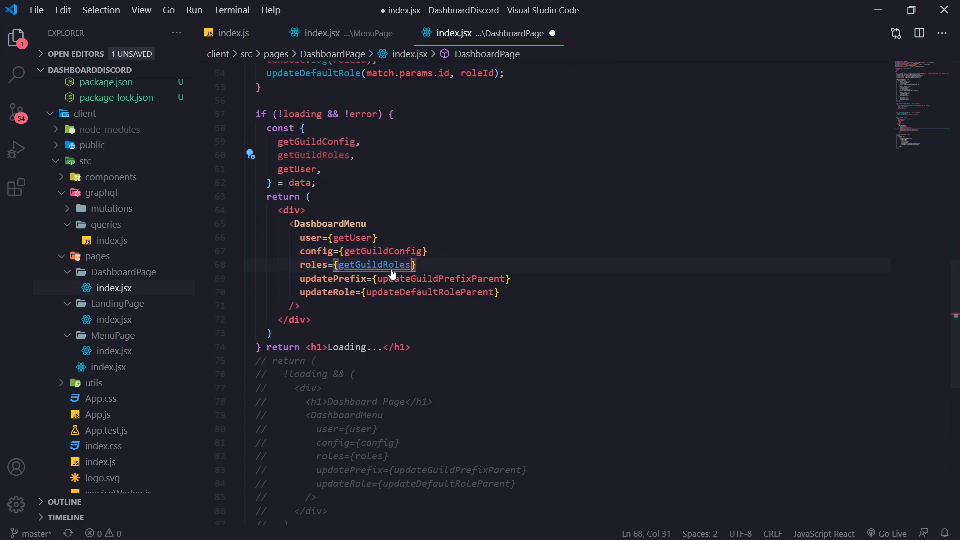
left_click(296, 320)
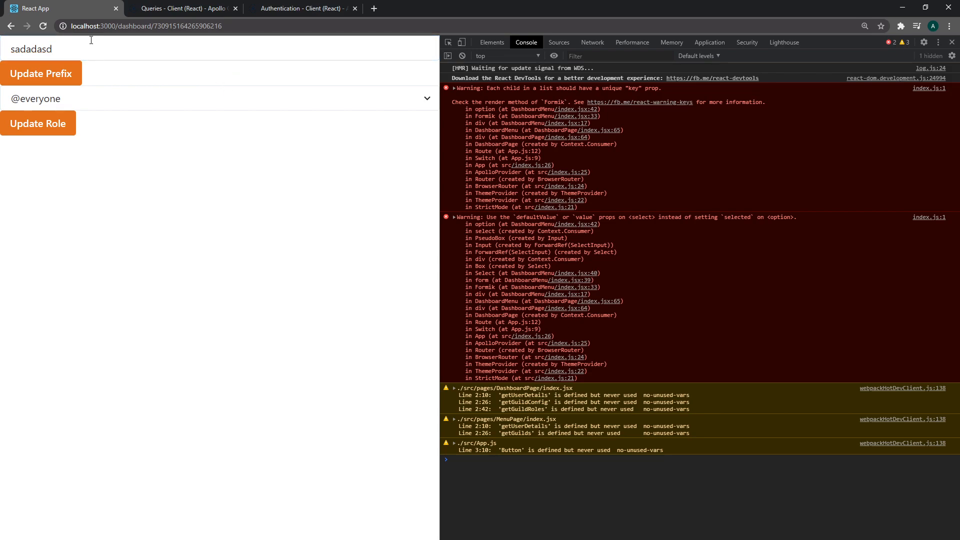
View the rendered dashboard and expand the role dropdown listing Verified, Admin, Moderator.
left_click(217, 98)
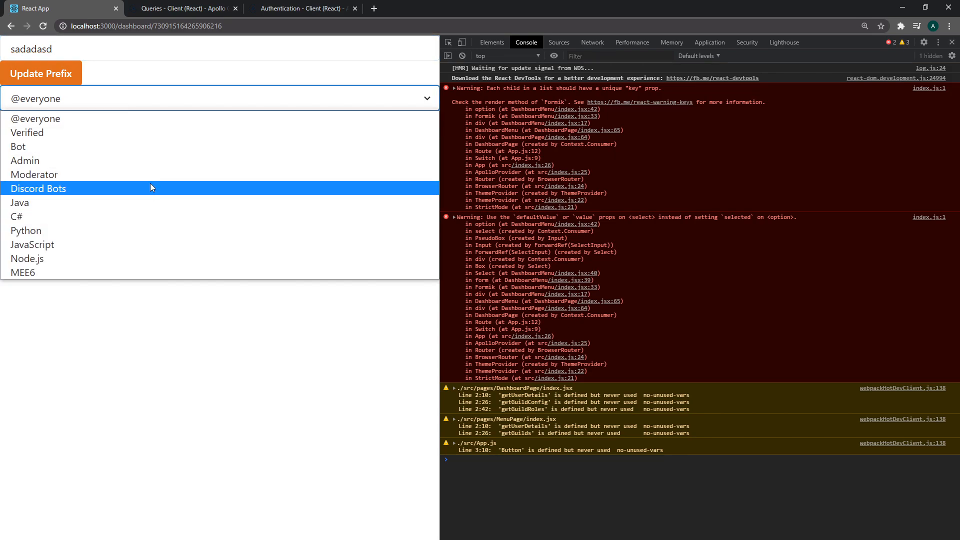
left_click(38, 188)
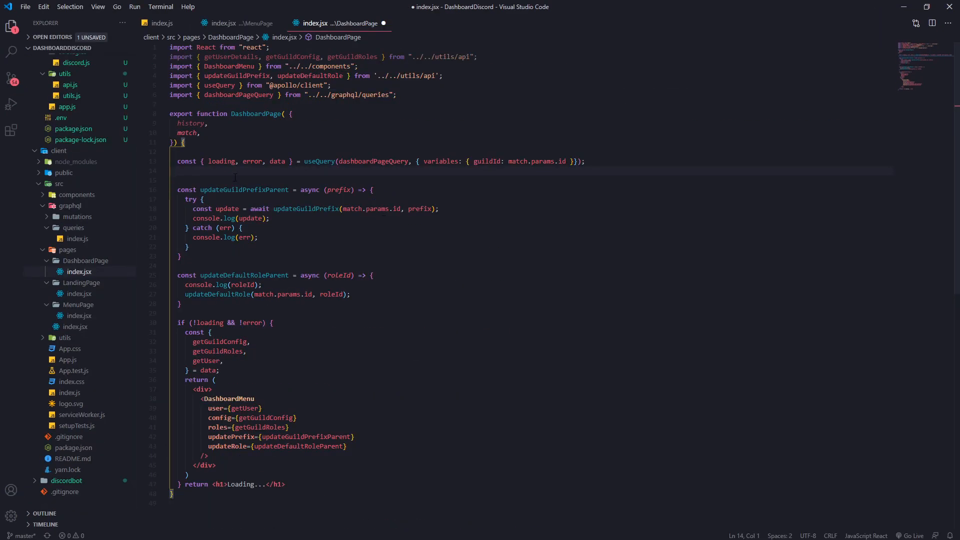
Save DashboardPage and switch to client/src/index.js with the Apollo client setup.
key("ctrl+s")
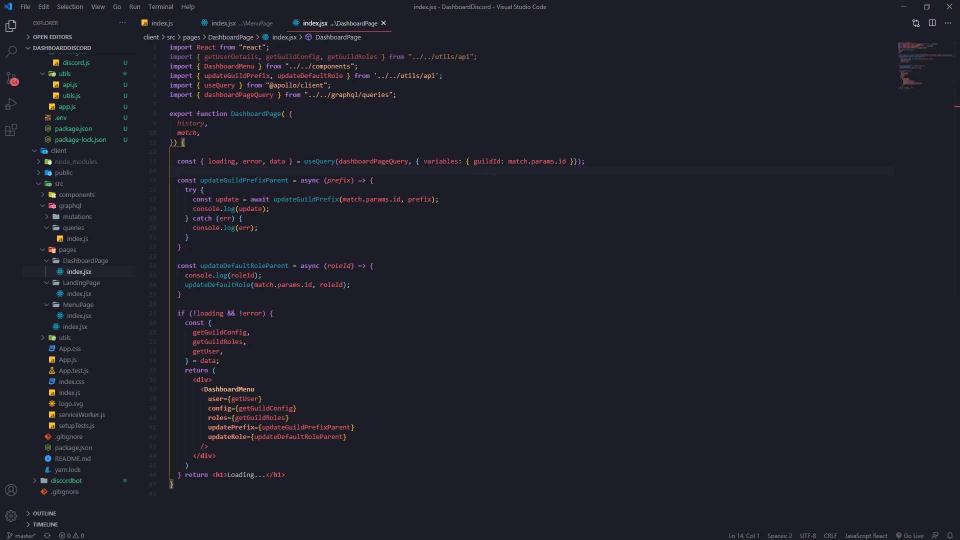
left_click(160, 23)
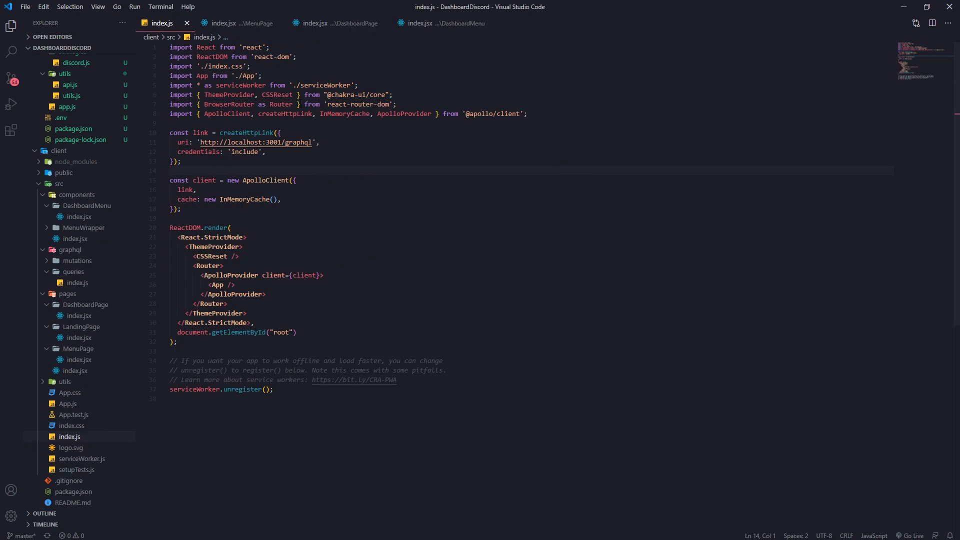